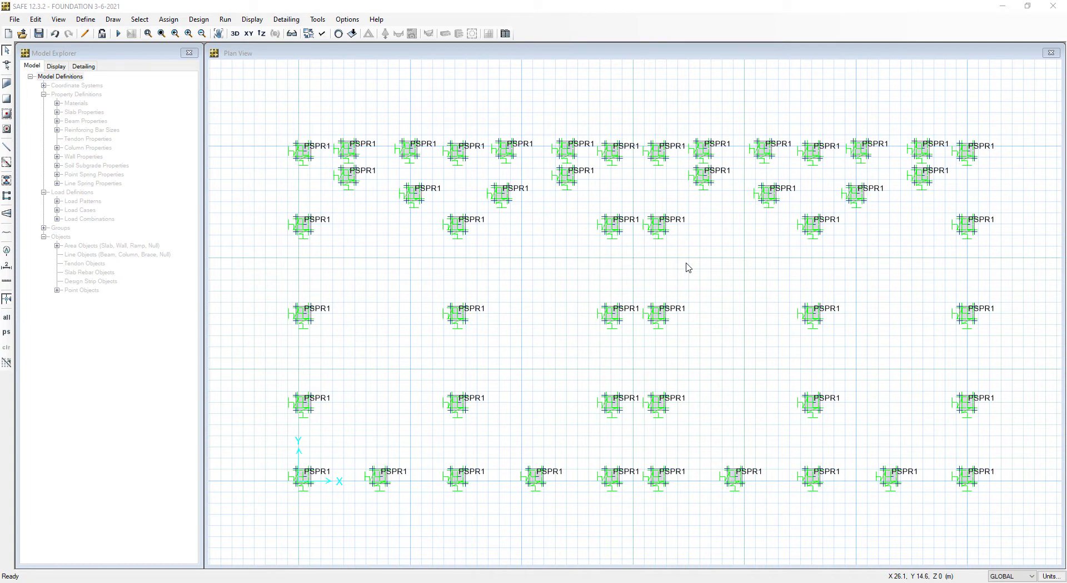
{"action": "mouse_move", "coordinate": [682, 267]}
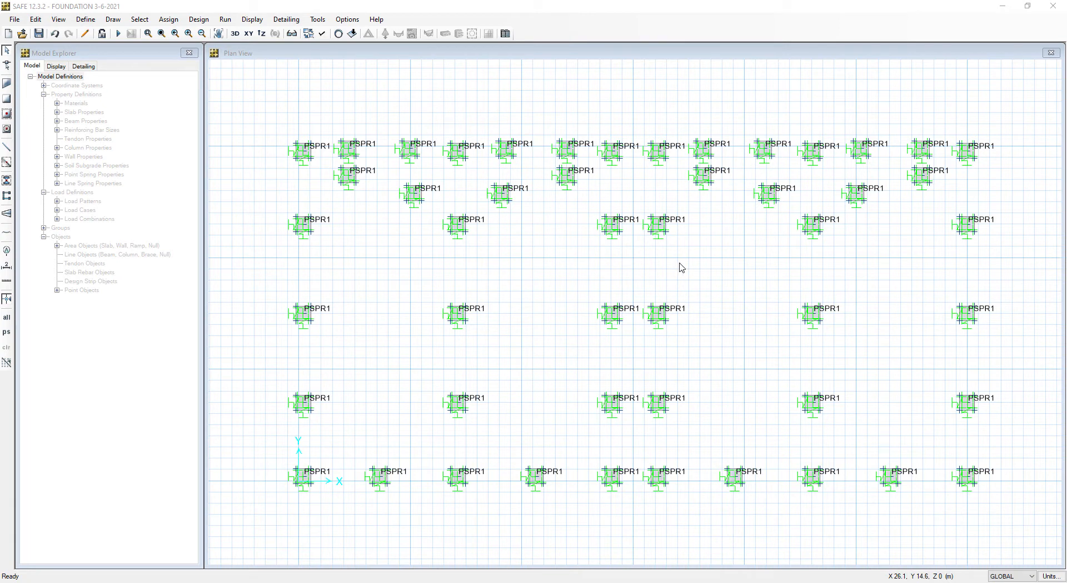
{"action": "mouse_move", "coordinate": [667, 265]}
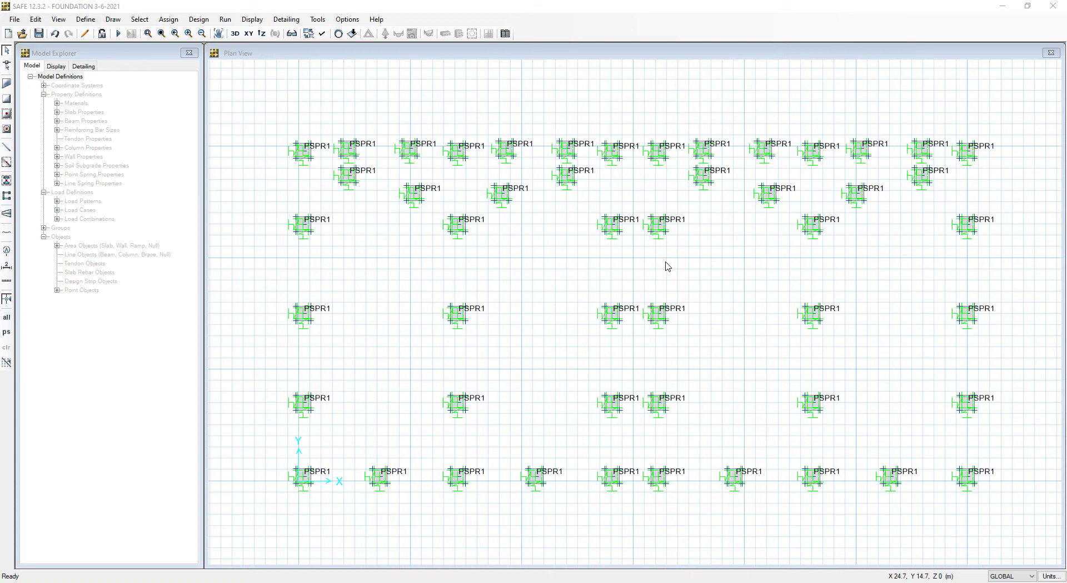
{"action": "mouse_move", "coordinate": [638, 255]}
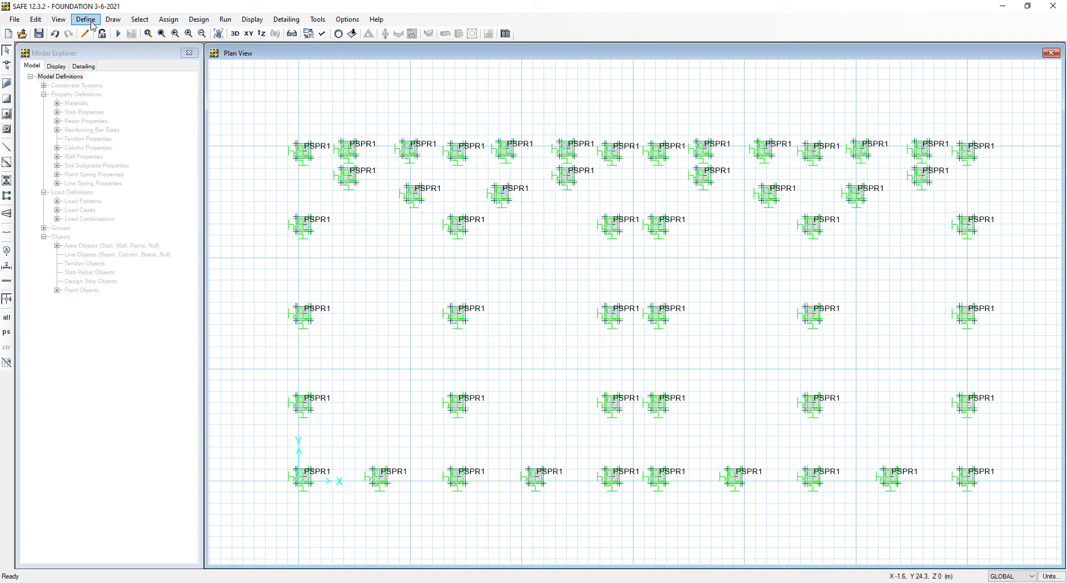
Start a new load combination named ENV. with type Envelope
{"action": "left_click", "coordinate": [85, 18]}
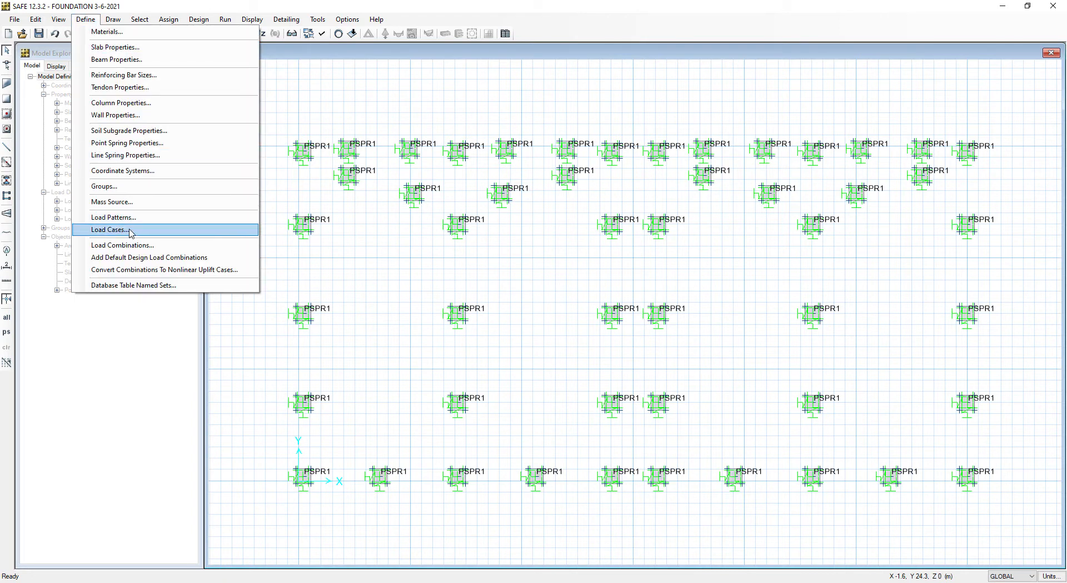
{"action": "mouse_move", "coordinate": [161, 231]}
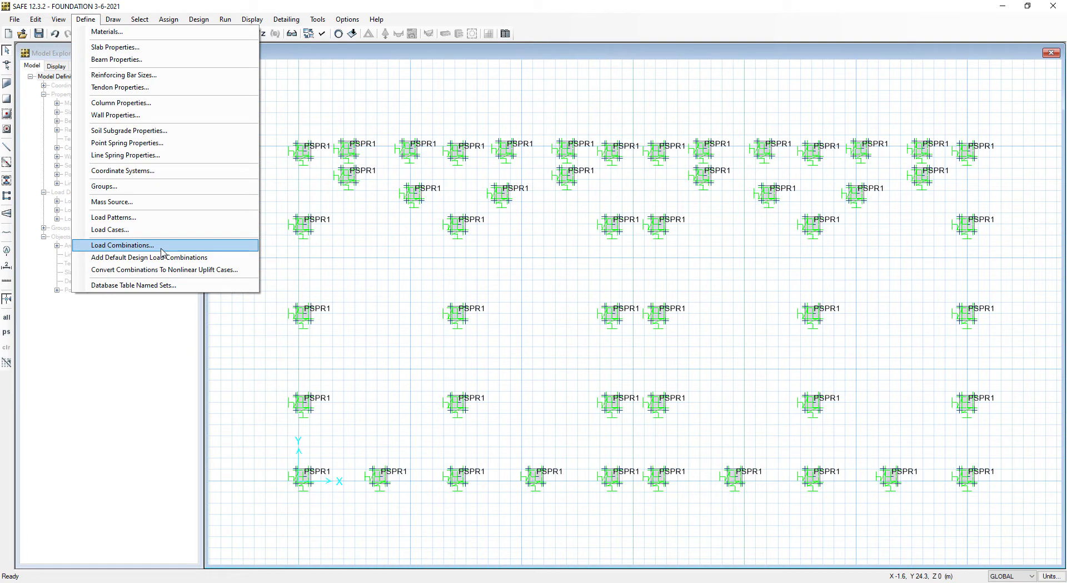
{"action": "left_click", "coordinate": [121, 246]}
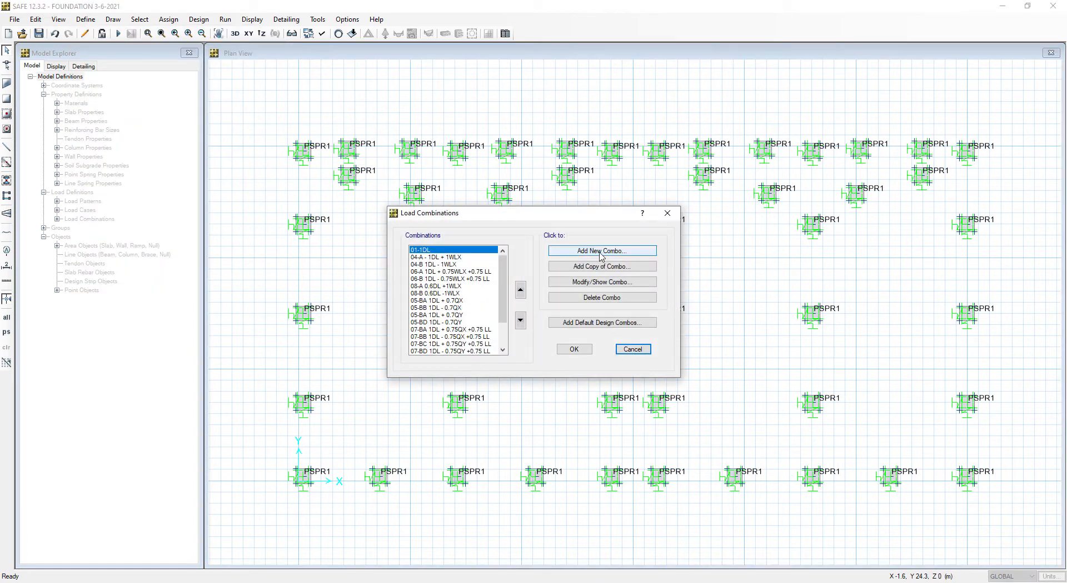
{"action": "left_click", "coordinate": [602, 249]}
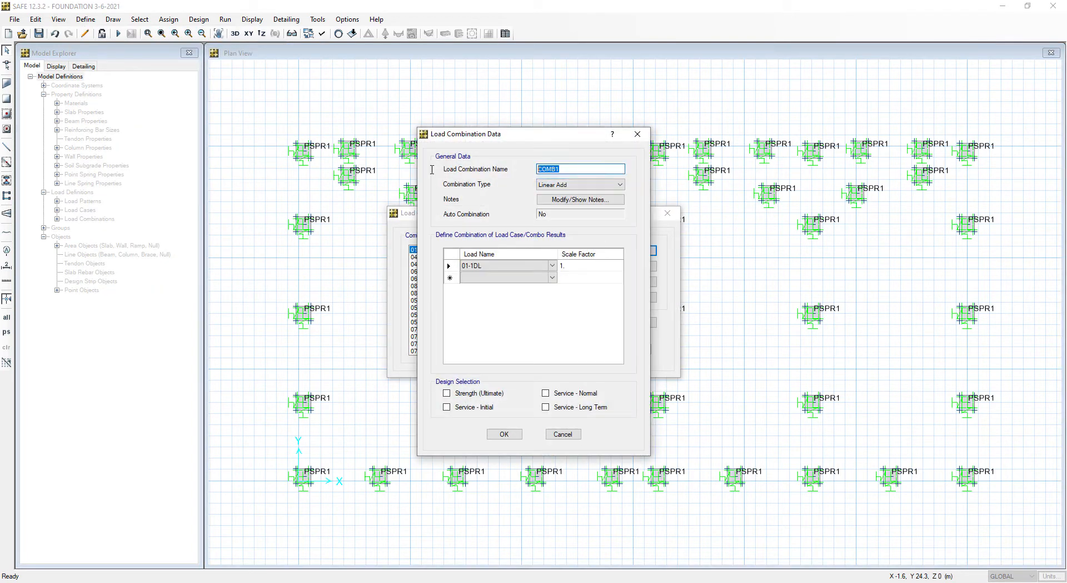
{"action": "type", "text": "ENV."}
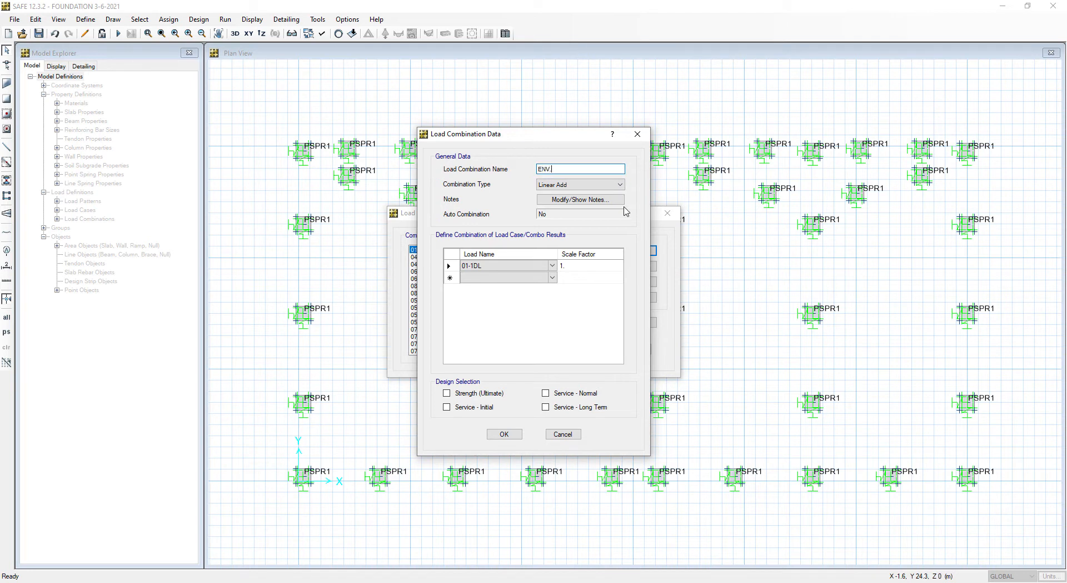
{"action": "left_click", "coordinate": [580, 184]}
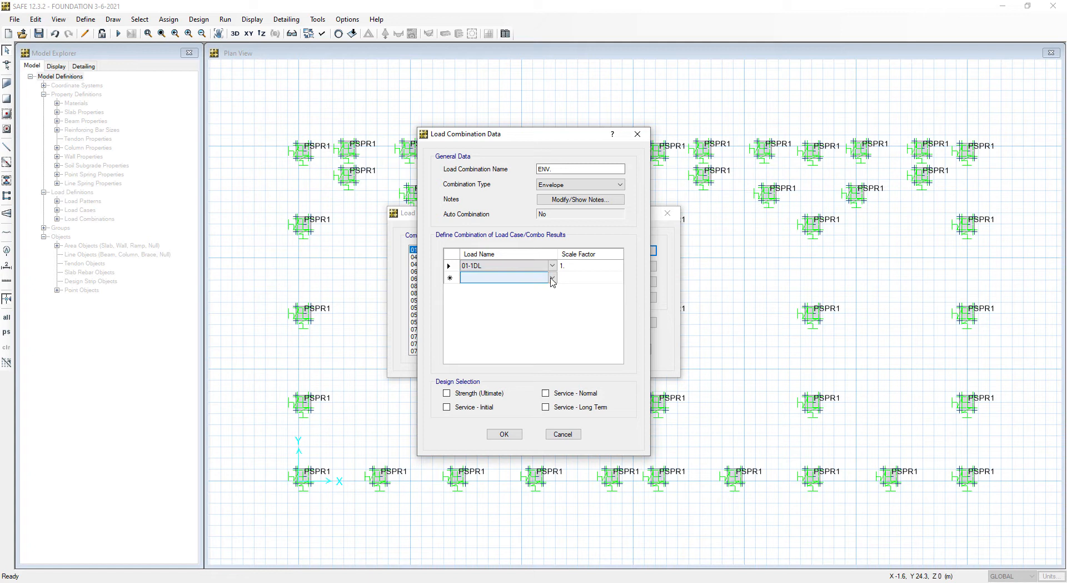
Add 01-1DL and 04-A - 1DL + 1WLX to ENV. at scale factor 1 and save
{"action": "left_click", "coordinate": [552, 276]}
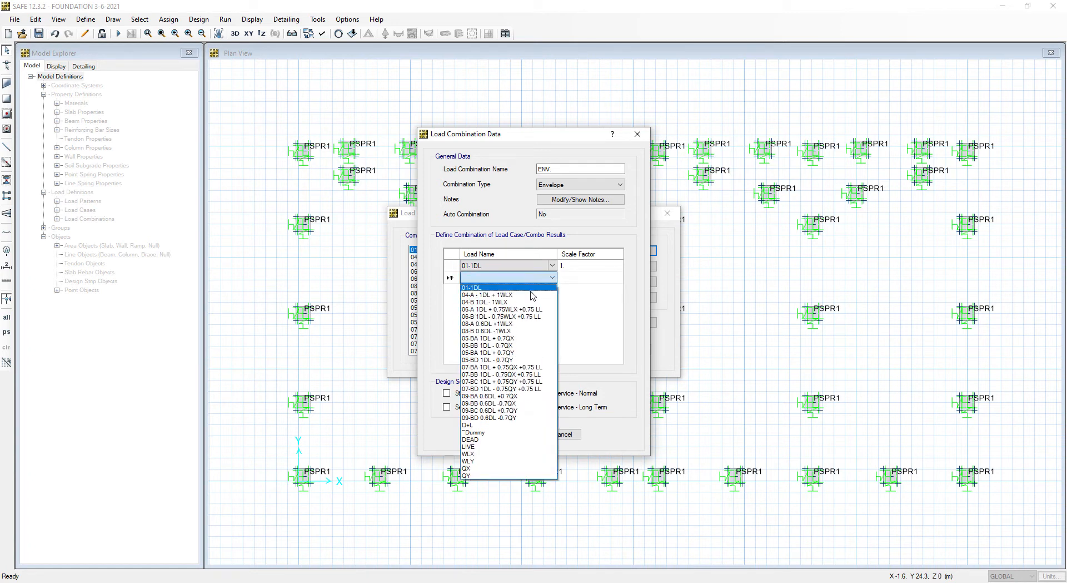
{"action": "mouse_move", "coordinate": [518, 295]}
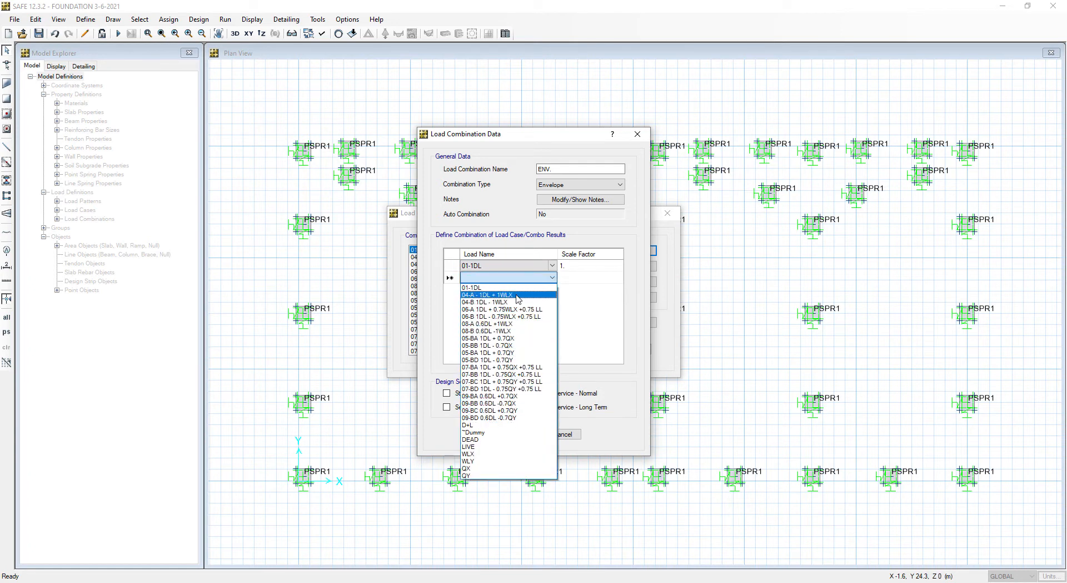
{"action": "left_click", "coordinate": [500, 295]}
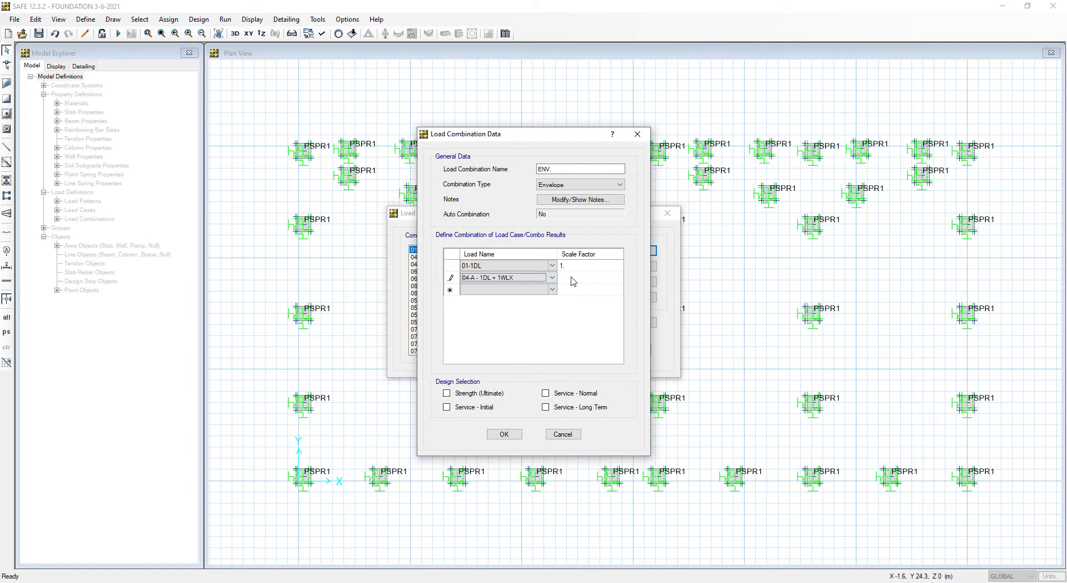
{"action": "mouse_move", "coordinate": [512, 407]}
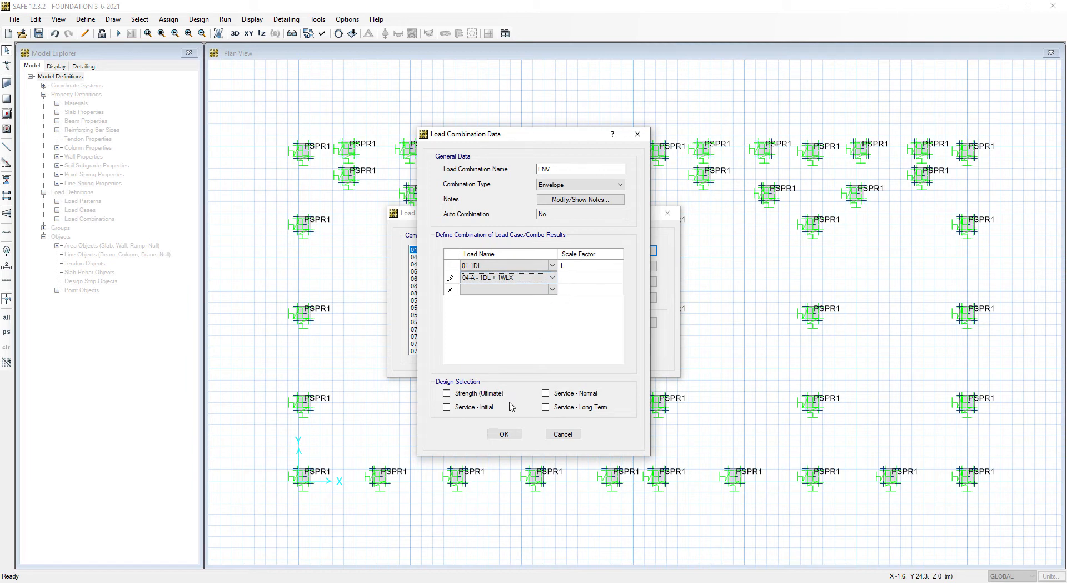
{"action": "mouse_move", "coordinate": [585, 355]}
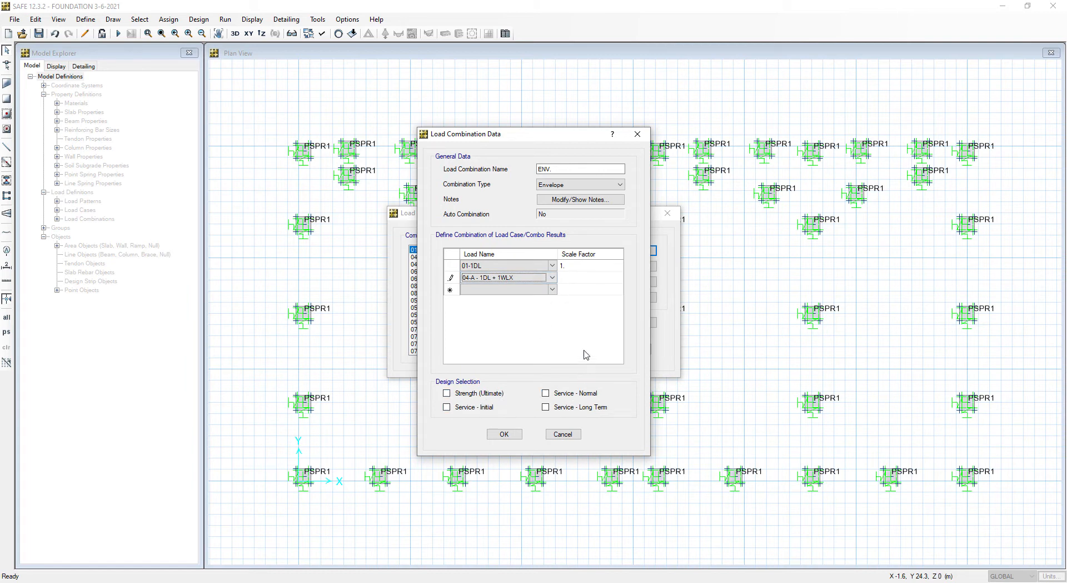
{"action": "left_click", "coordinate": [588, 277]}
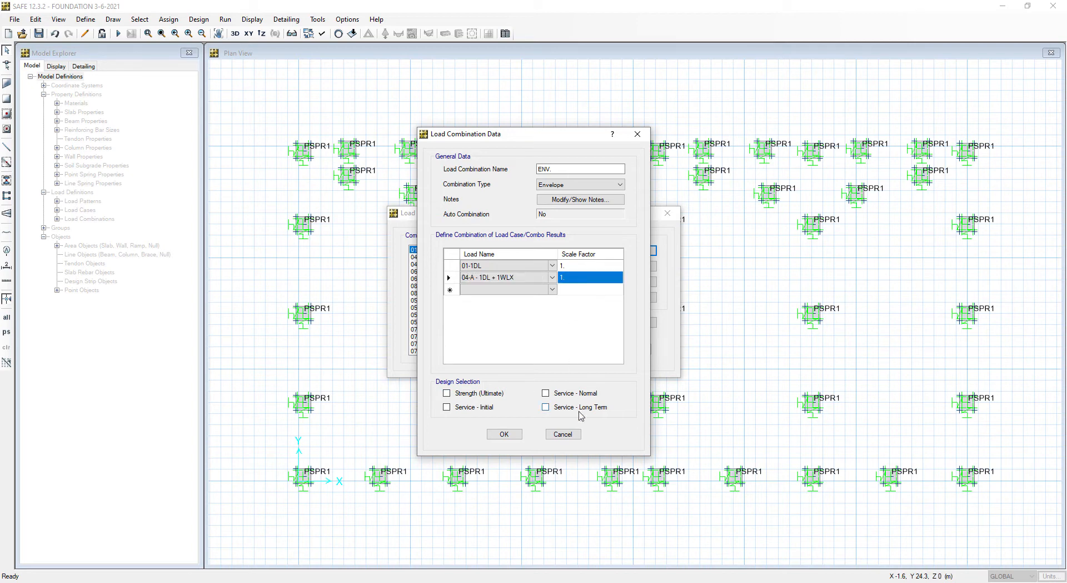
{"action": "left_click", "coordinate": [503, 434]}
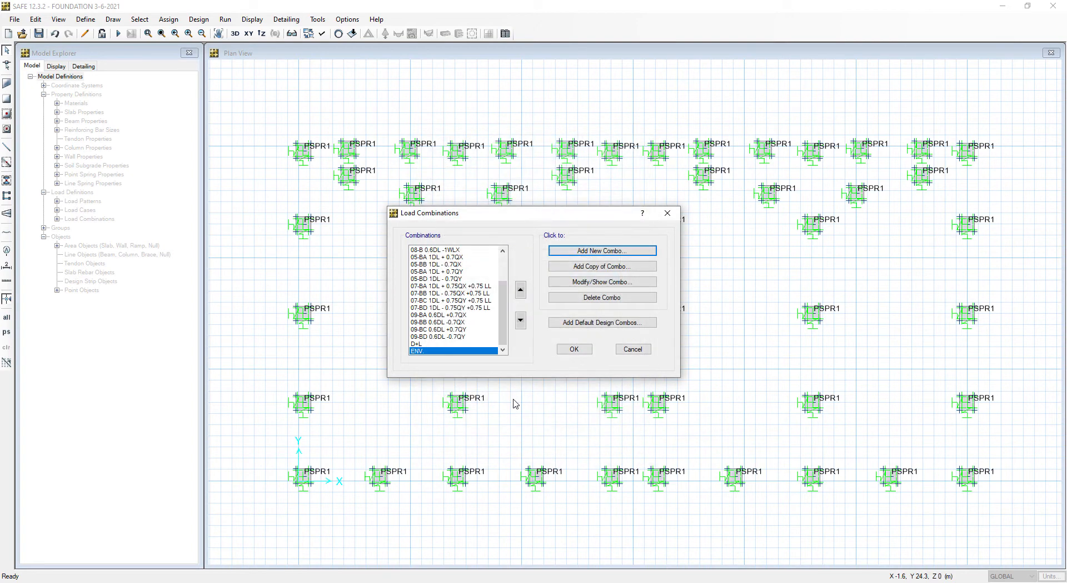
{"action": "mouse_move", "coordinate": [574, 349]}
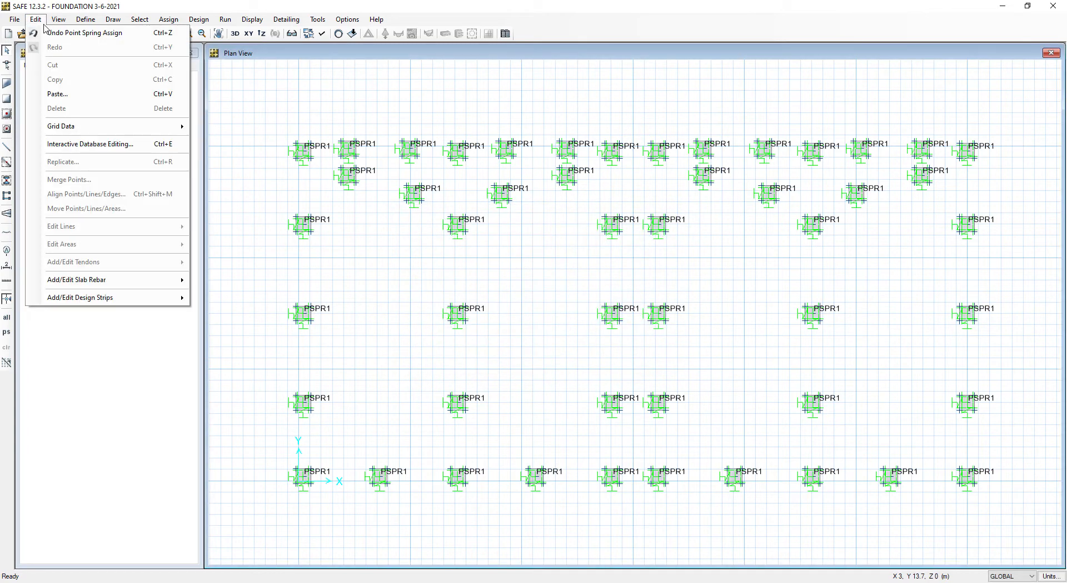
{"action": "mouse_move", "coordinate": [111, 143]}
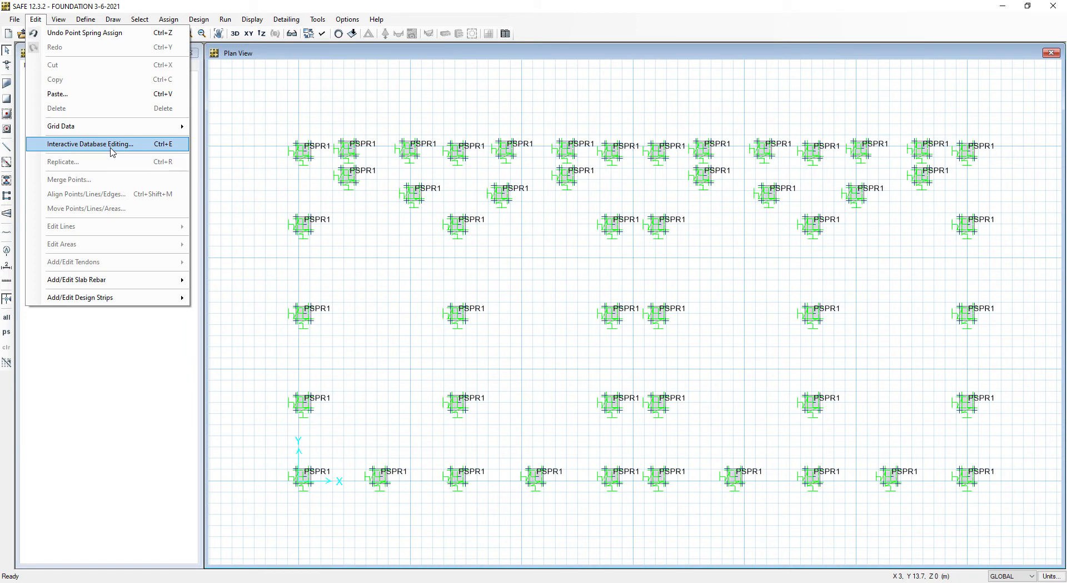
Show the Load Combinations table from Definitions > Load Definitions in the database editor
{"action": "left_click", "coordinate": [89, 144]}
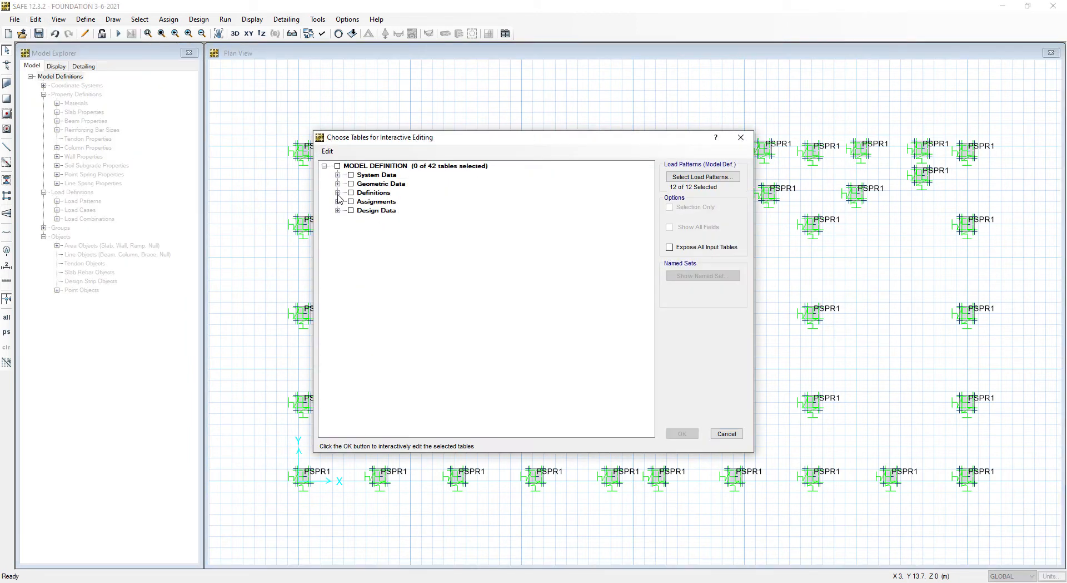
{"action": "left_click", "coordinate": [338, 192]}
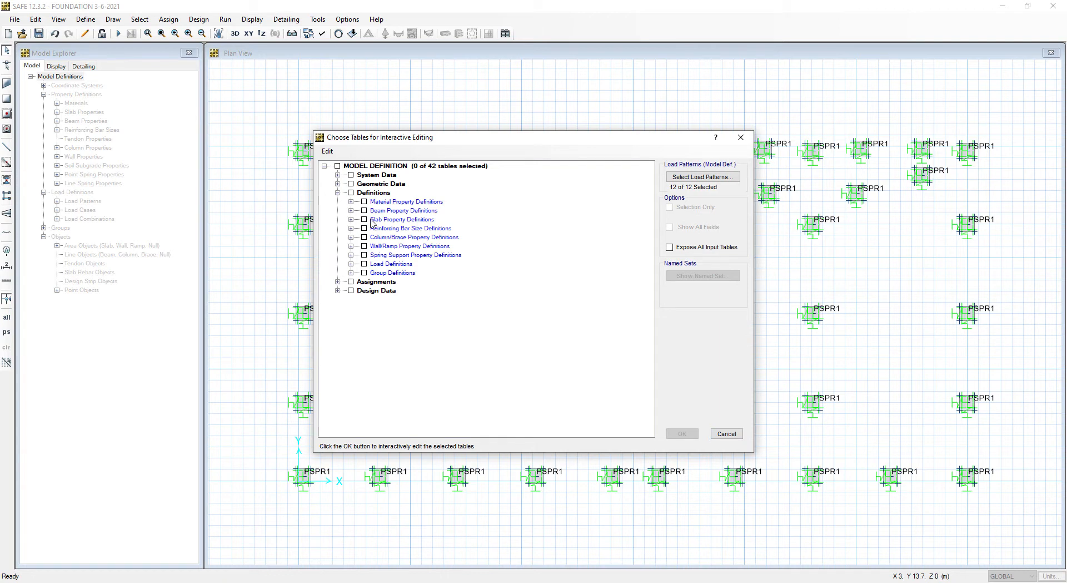
{"action": "left_click", "coordinate": [353, 192]}
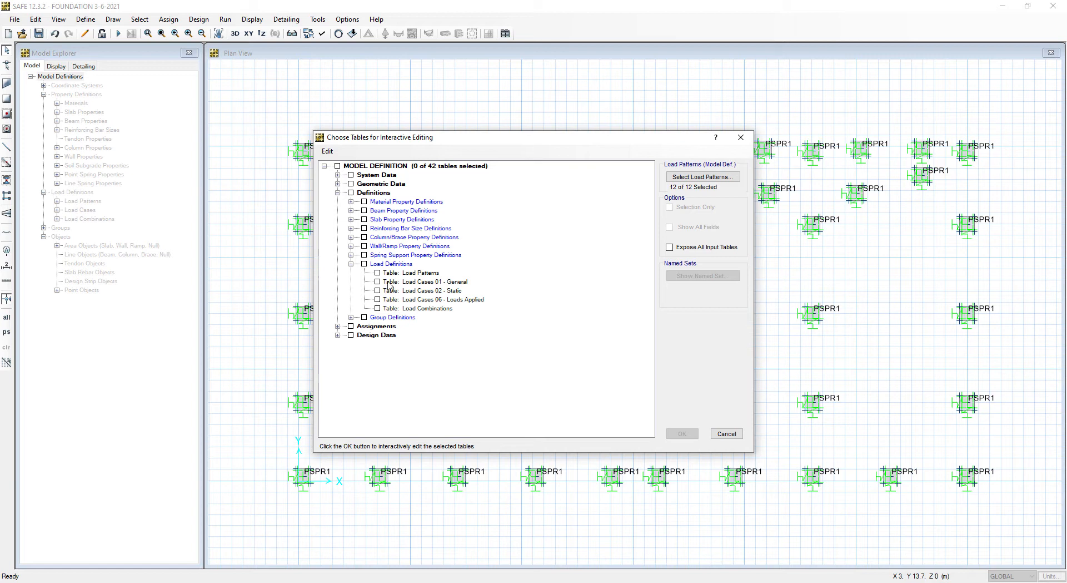
{"action": "mouse_move", "coordinate": [443, 284]}
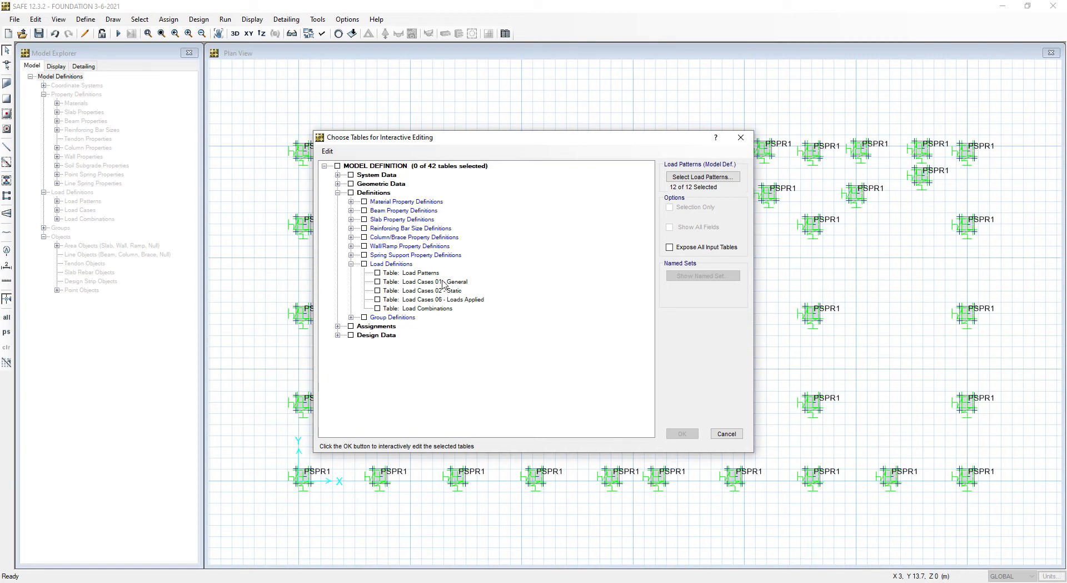
{"action": "mouse_move", "coordinate": [458, 316]}
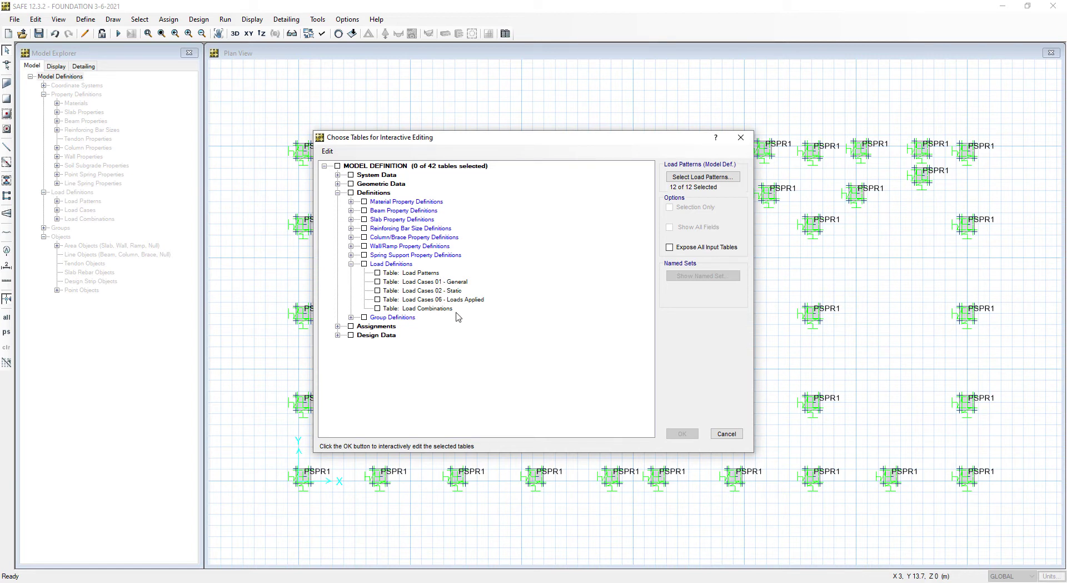
{"action": "left_click", "coordinate": [379, 307]}
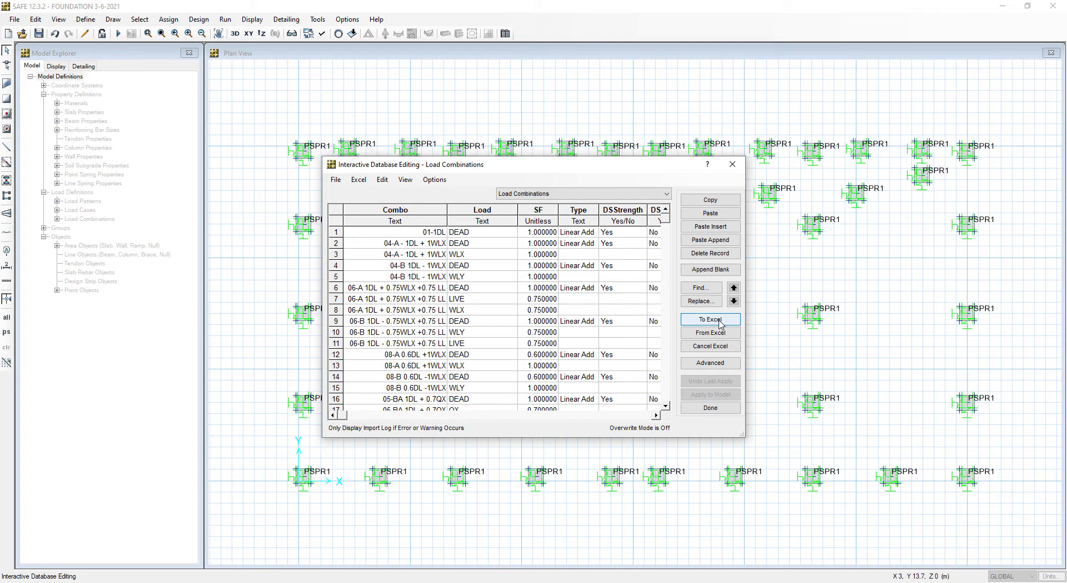
Export the Load Combinations table to a new Excel workbook
{"action": "left_click", "coordinate": [709, 319]}
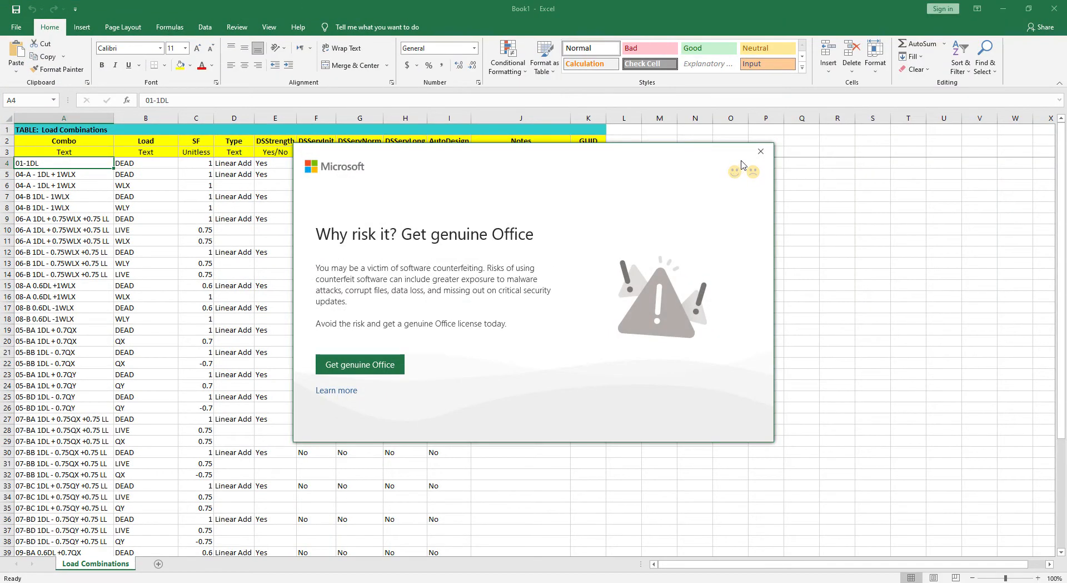
Close the genuine Office popup and scroll down to the ENV. rows at the table bottom
{"action": "left_click", "coordinate": [761, 151]}
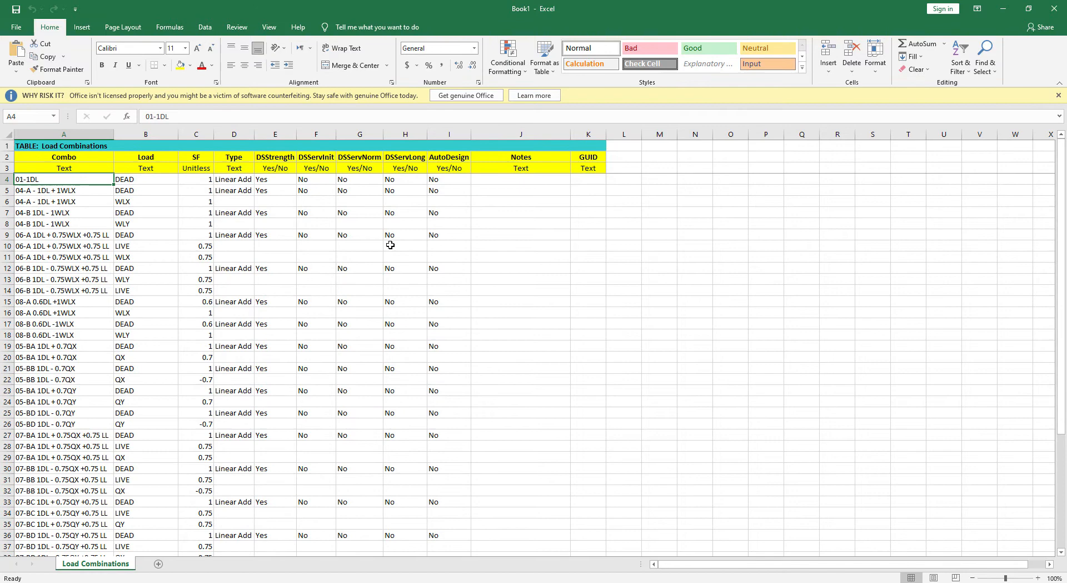
{"action": "scroll", "scroll_direction": "down", "scroll_amount": 3}
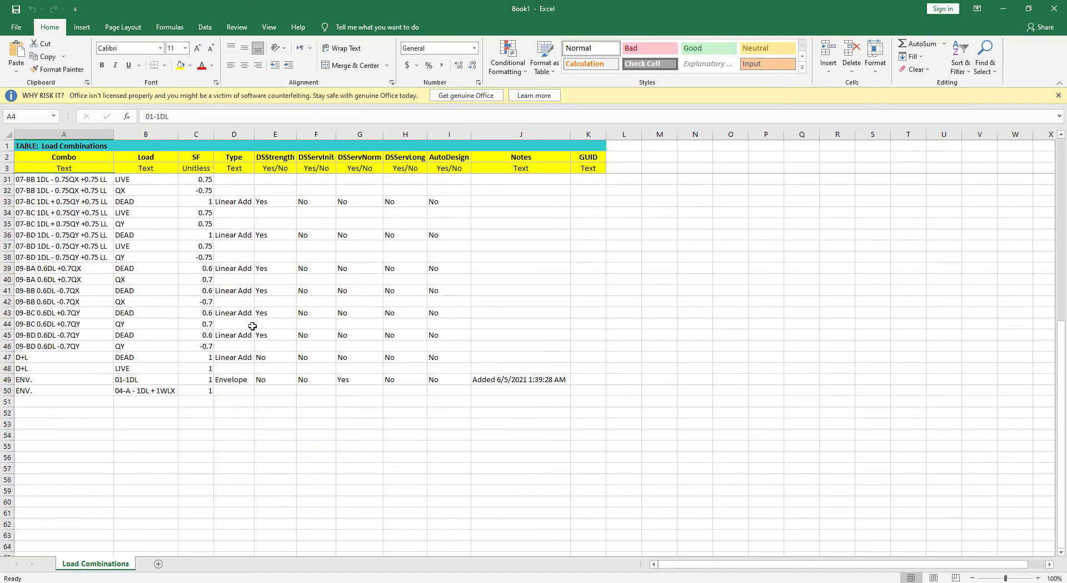
{"action": "mouse_move", "coordinate": [133, 389]}
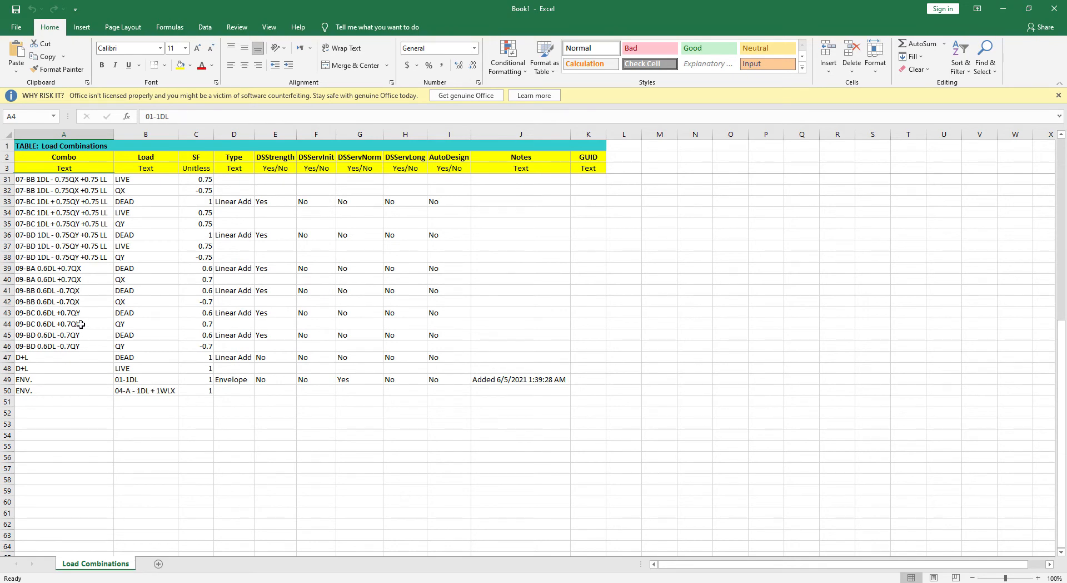
{"action": "scroll", "scroll_direction": "up", "scroll_amount": 3}
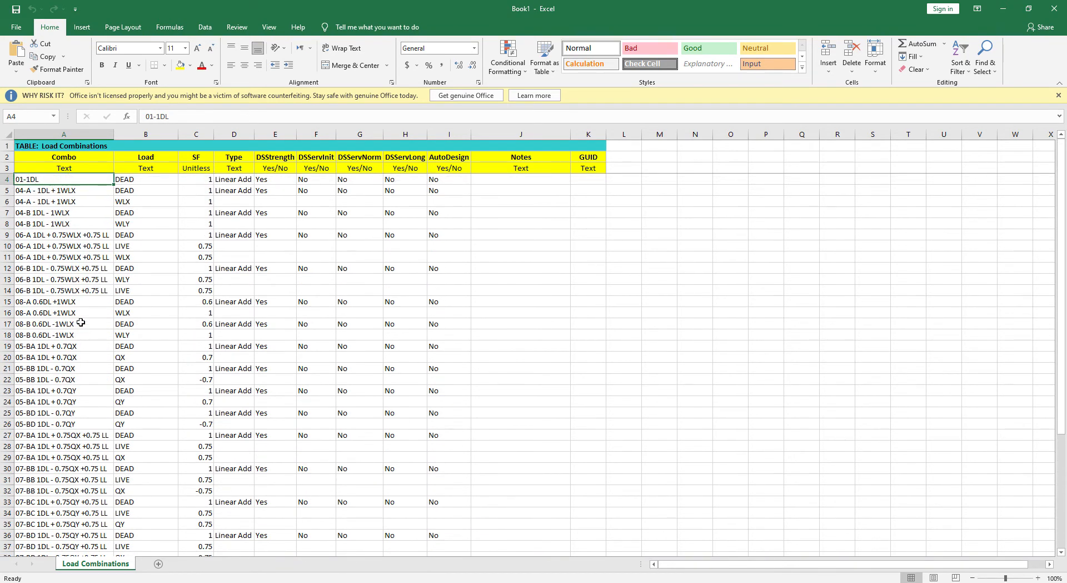
{"action": "mouse_move", "coordinate": [63, 199]}
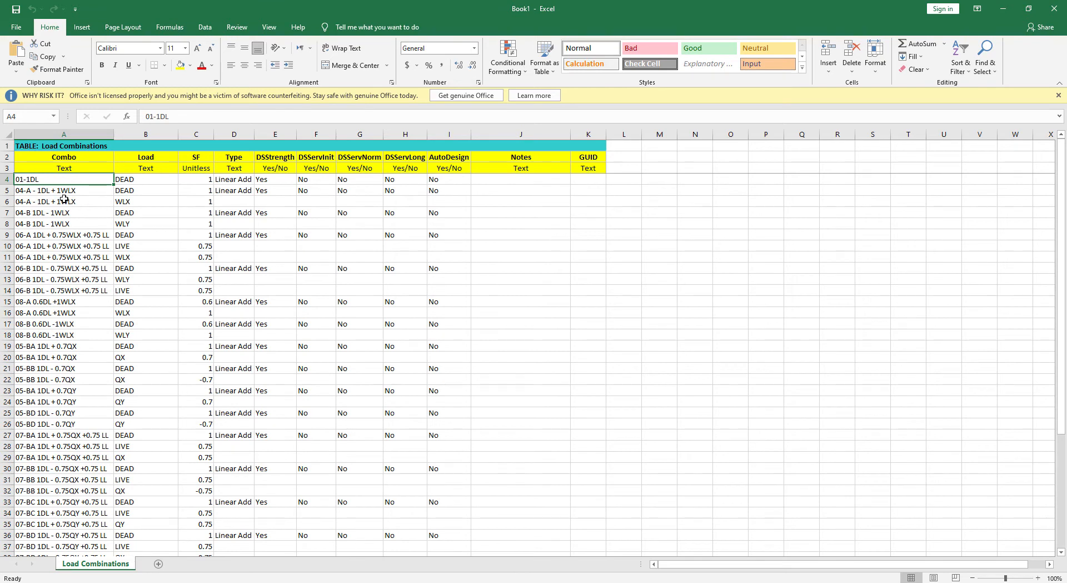
{"action": "mouse_move", "coordinate": [36, 203]}
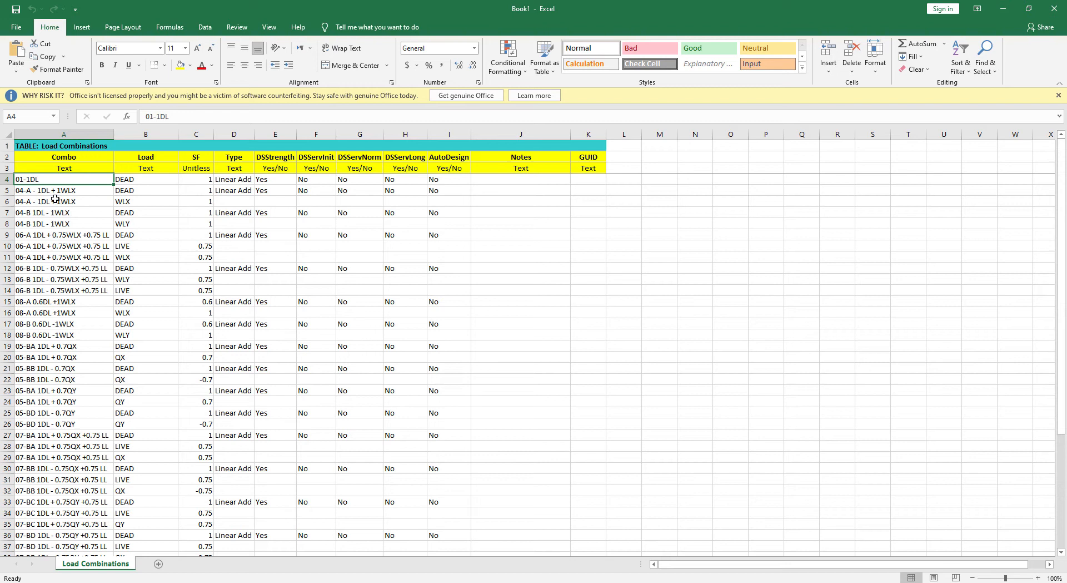
{"action": "mouse_move", "coordinate": [77, 197]}
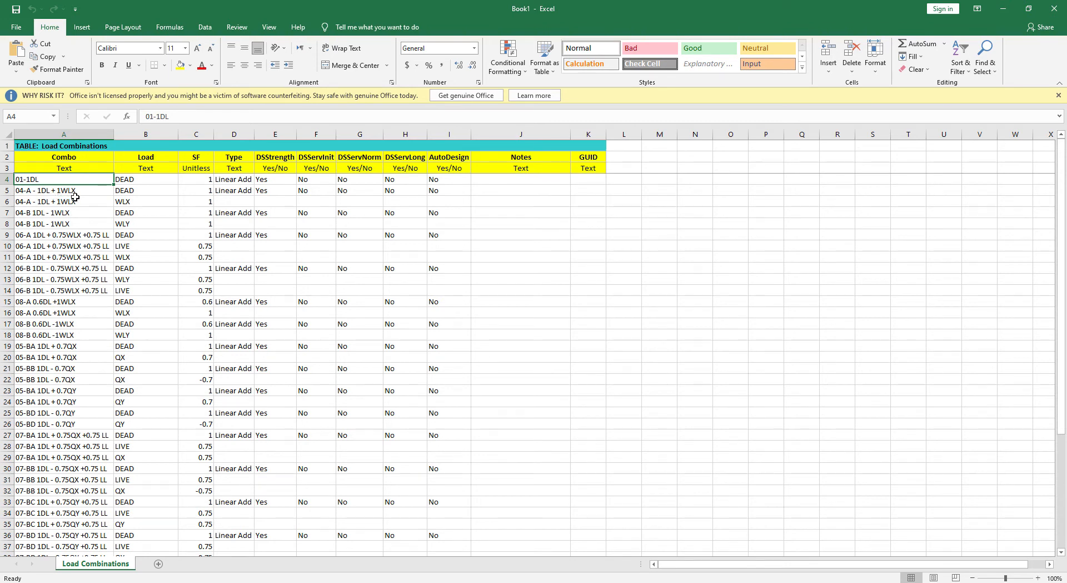
{"action": "mouse_move", "coordinate": [46, 212]}
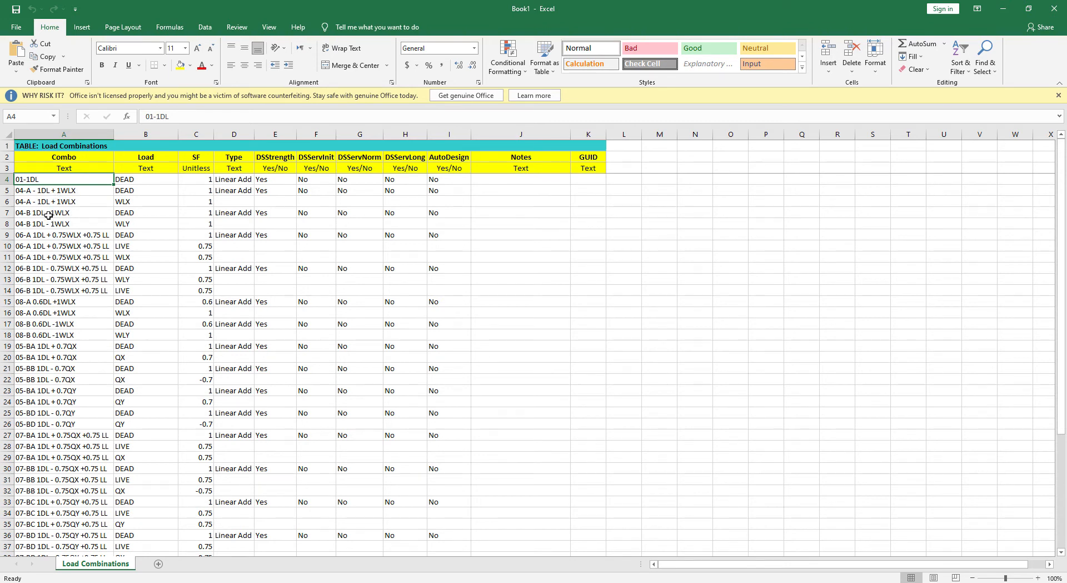
{"action": "scroll", "scroll_direction": "down", "scroll_amount": 3}
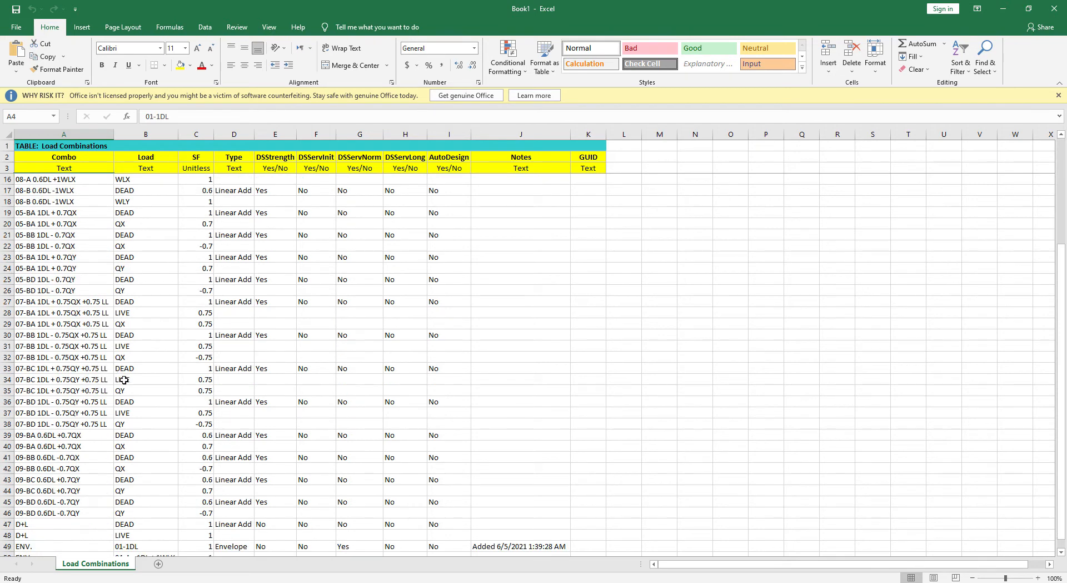
{"action": "scroll", "scroll_direction": "down", "scroll_amount": 3}
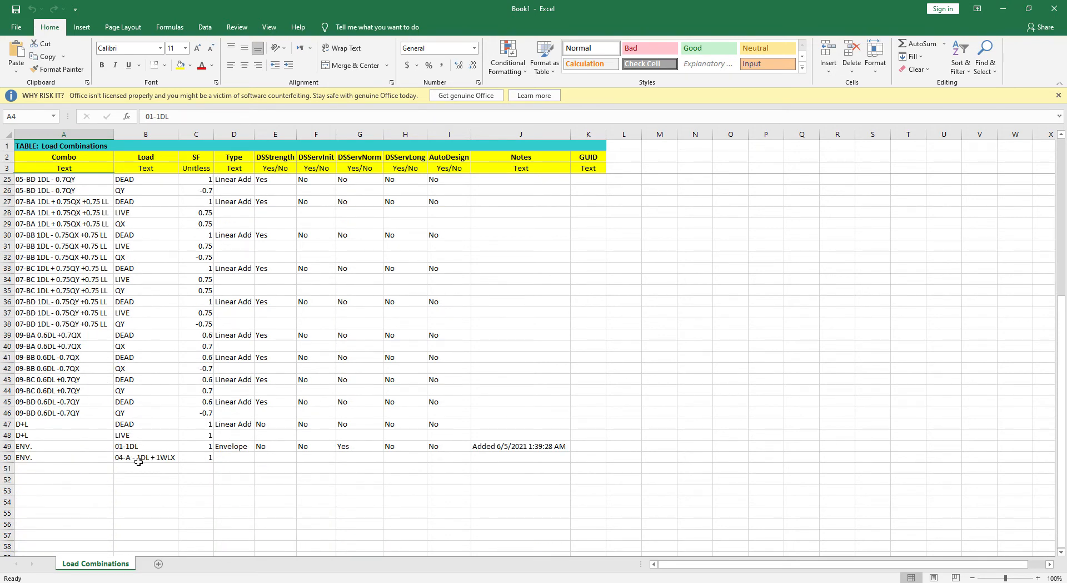
{"action": "mouse_move", "coordinate": [162, 457]}
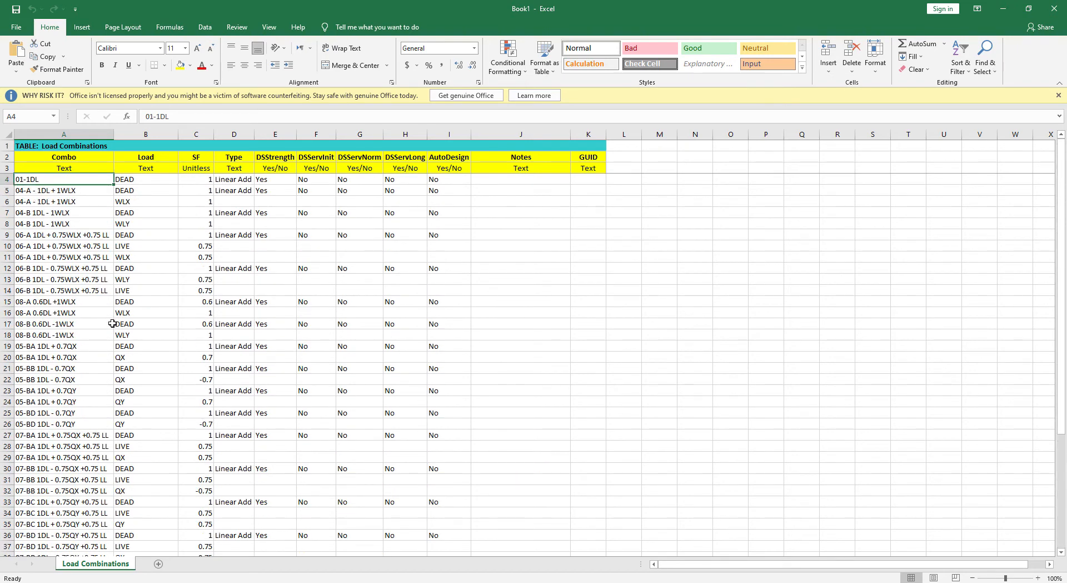
{"action": "mouse_move", "coordinate": [81, 204]}
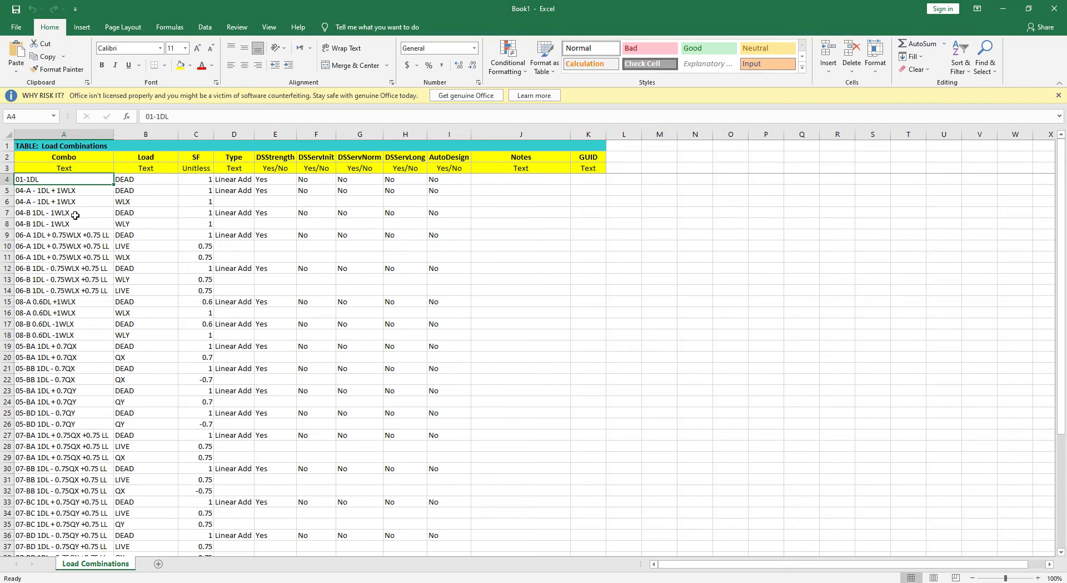
Select combination names 04-B, 06-A, 06-B, 08-A, 08-B and the 05-B series in column A
{"action": "left_click", "coordinate": [63, 213]}
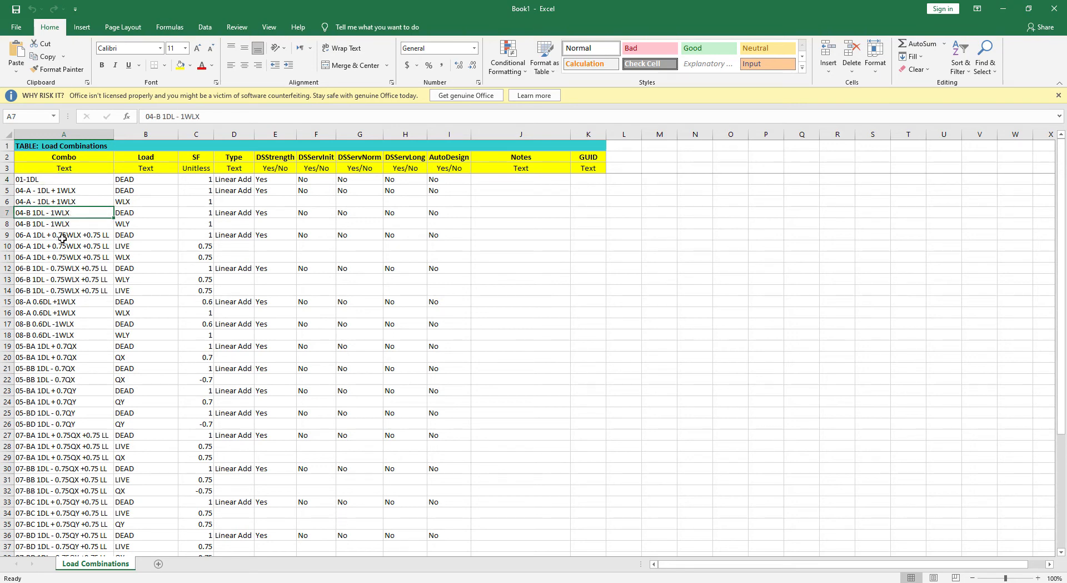
{"action": "left_click", "coordinate": [62, 235]}
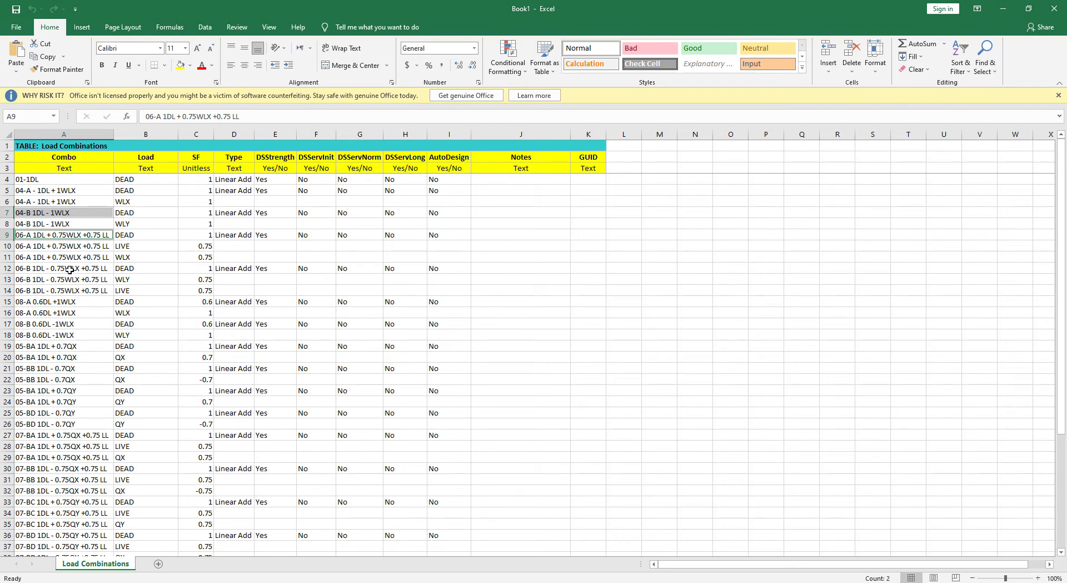
{"action": "left_click", "coordinate": [64, 267]}
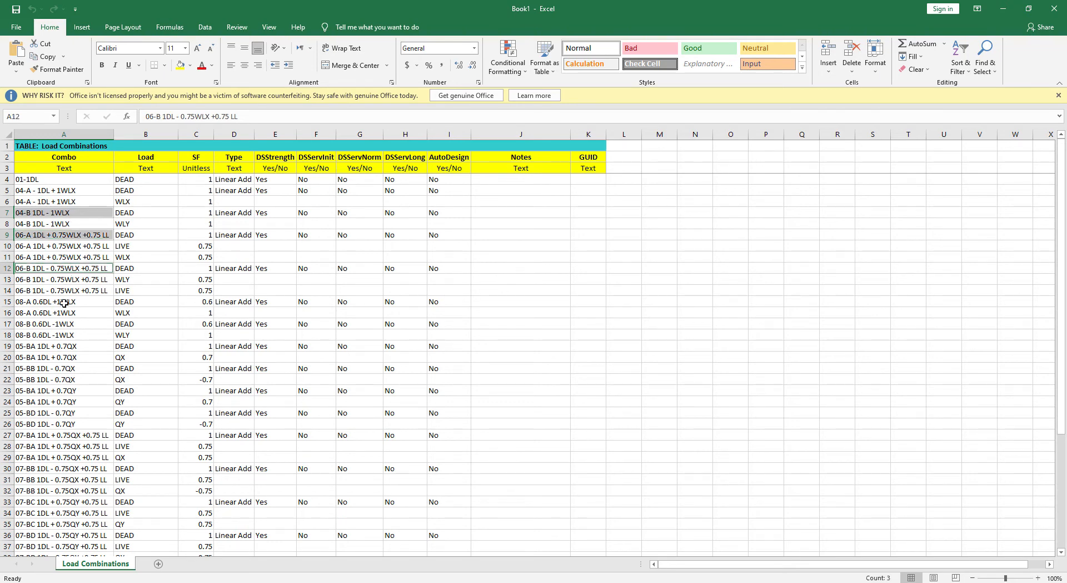
{"action": "left_click", "coordinate": [64, 301]}
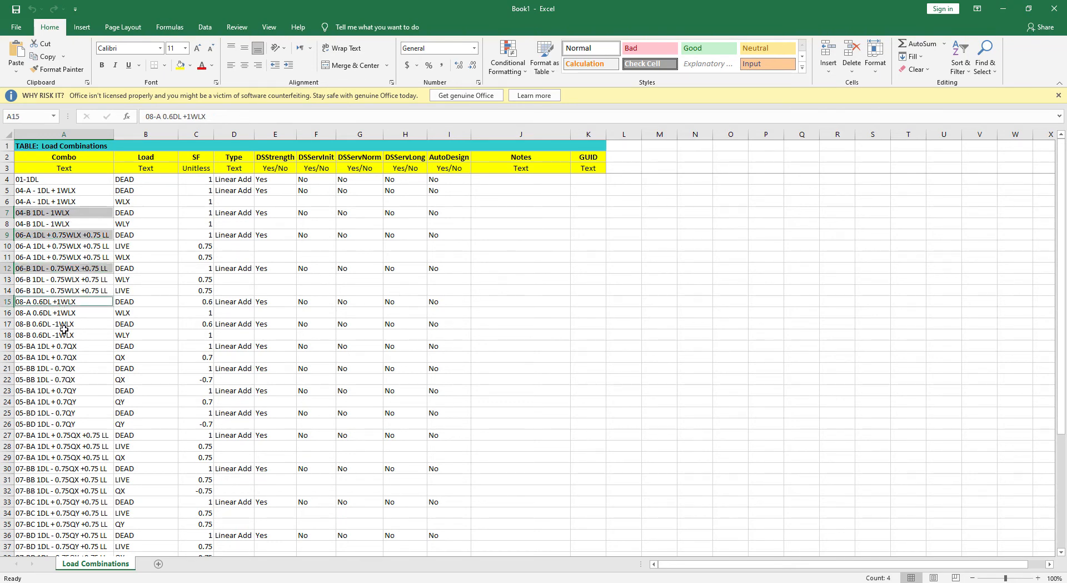
{"action": "left_click", "coordinate": [64, 334]}
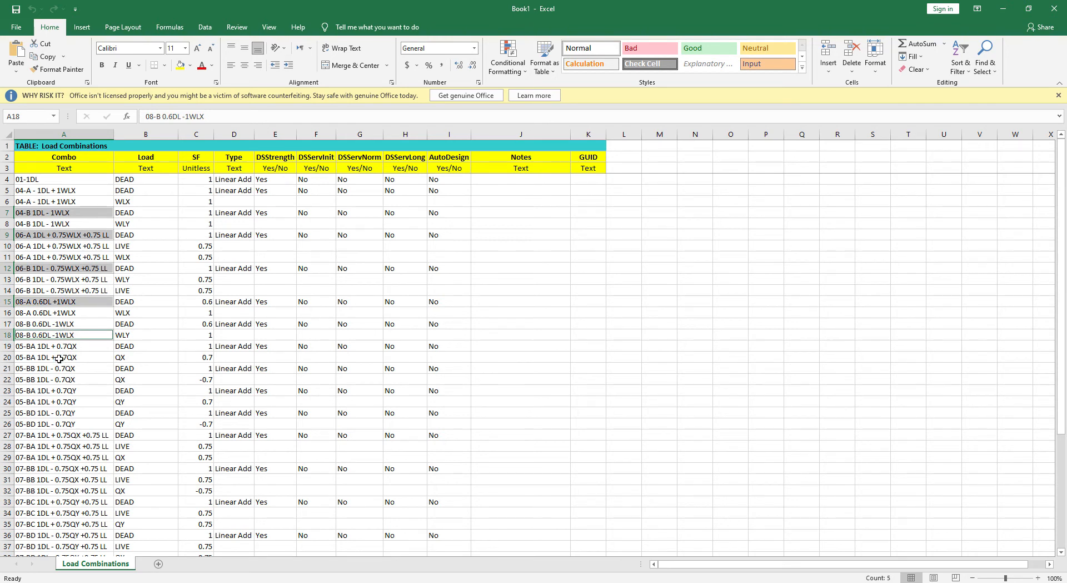
{"action": "left_click", "coordinate": [64, 368]}
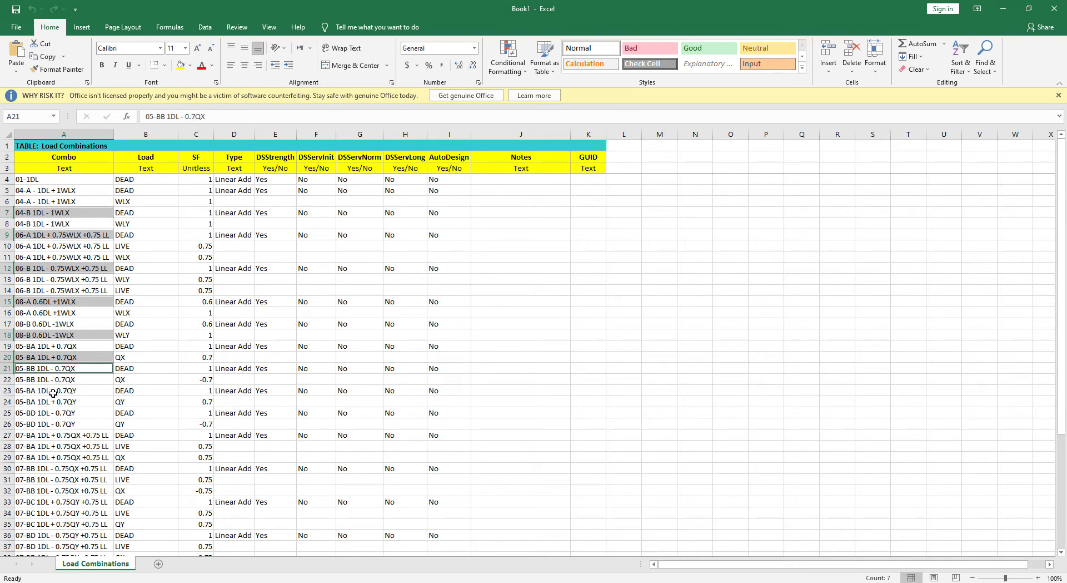
{"action": "left_click", "coordinate": [63, 390]}
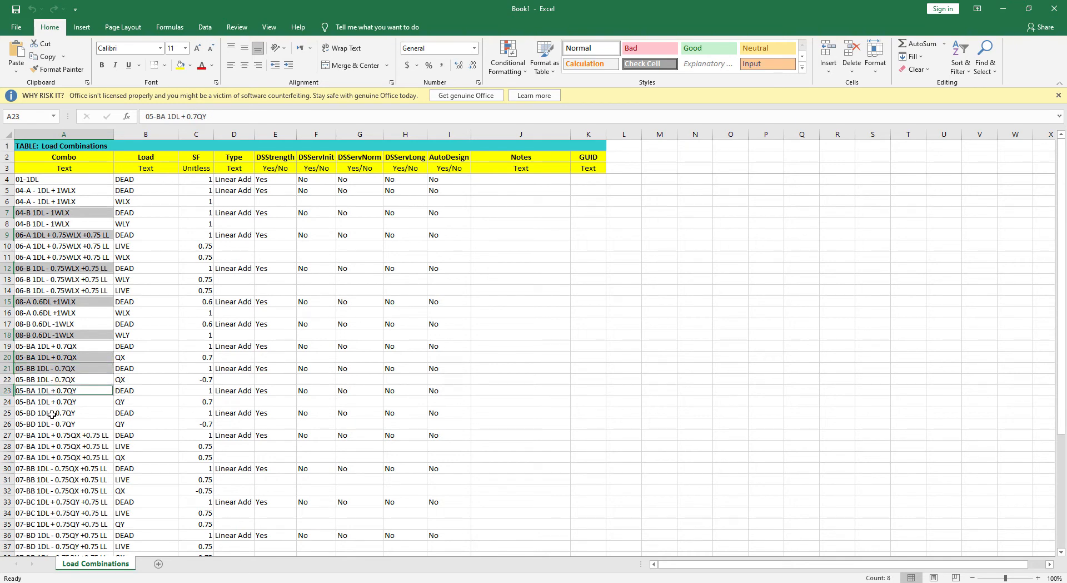
{"action": "left_click", "coordinate": [63, 412]}
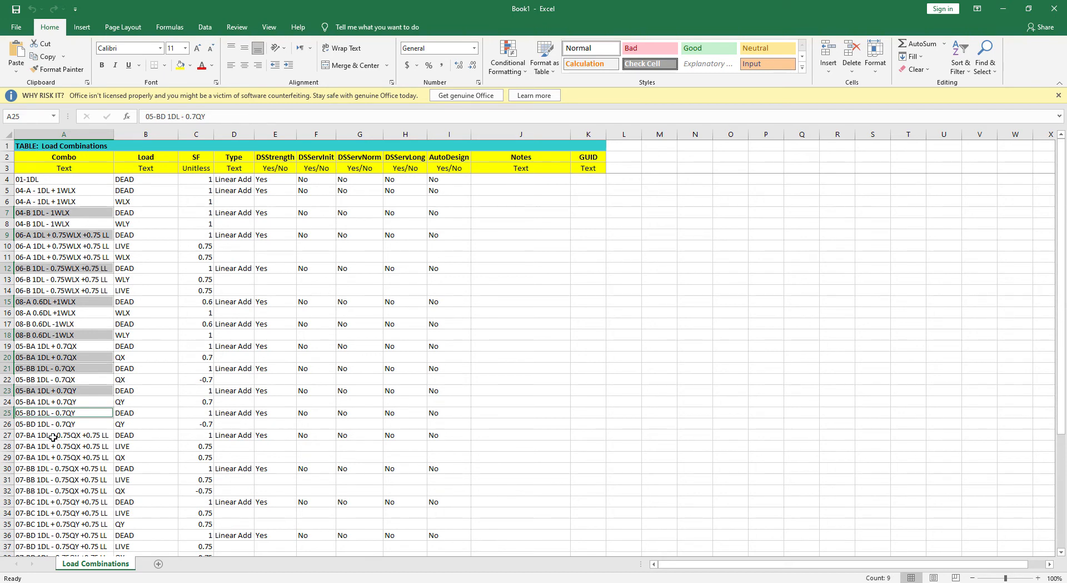
Add the remaining combination names, including 09-BA, 09-BB and 09-BC, to the selection
{"action": "left_click", "coordinate": [64, 435]}
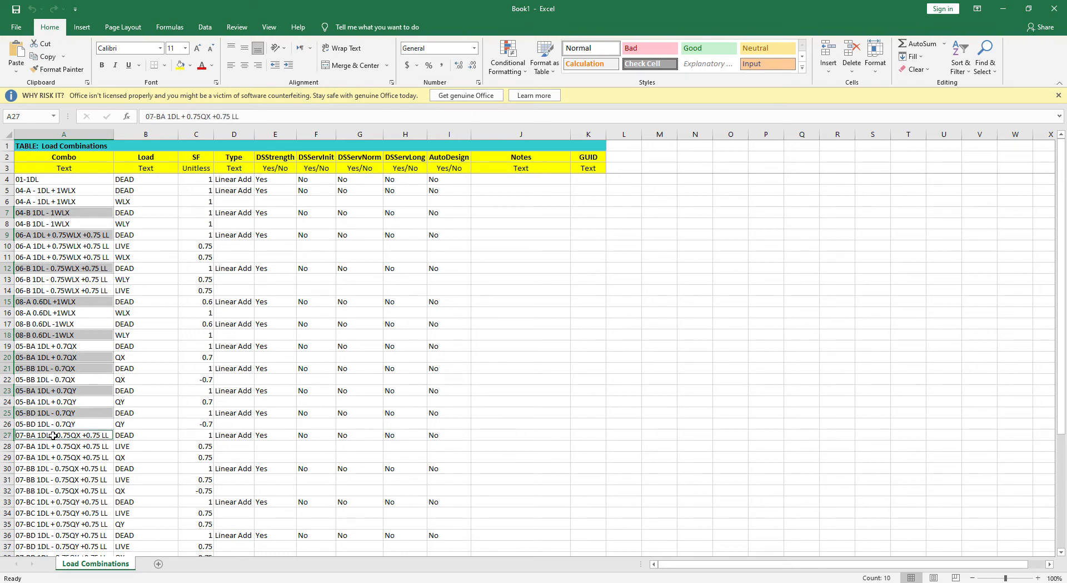
{"action": "left_click", "coordinate": [63, 468]}
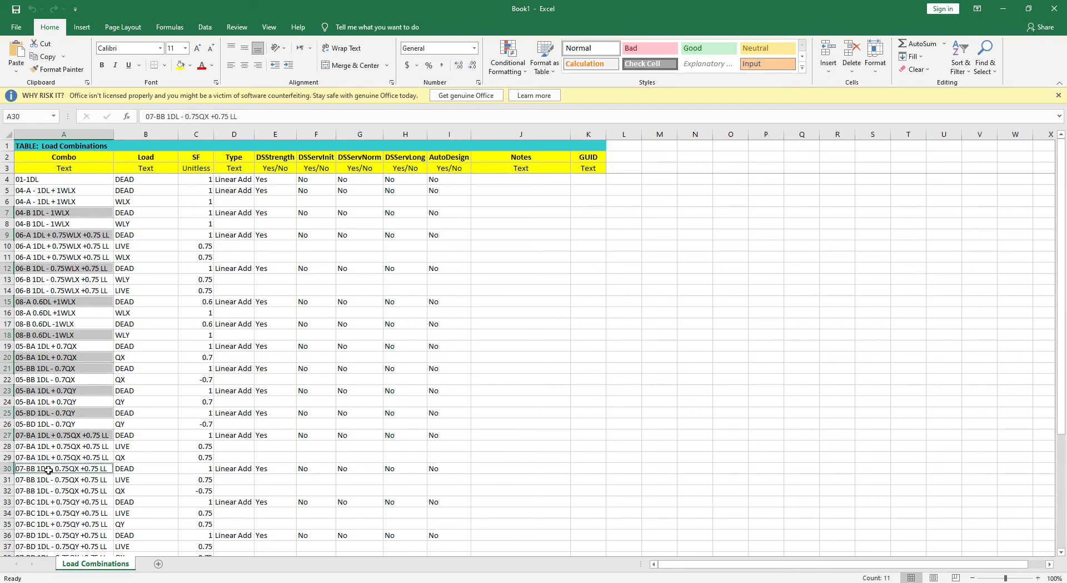
{"action": "left_click", "coordinate": [63, 501]}
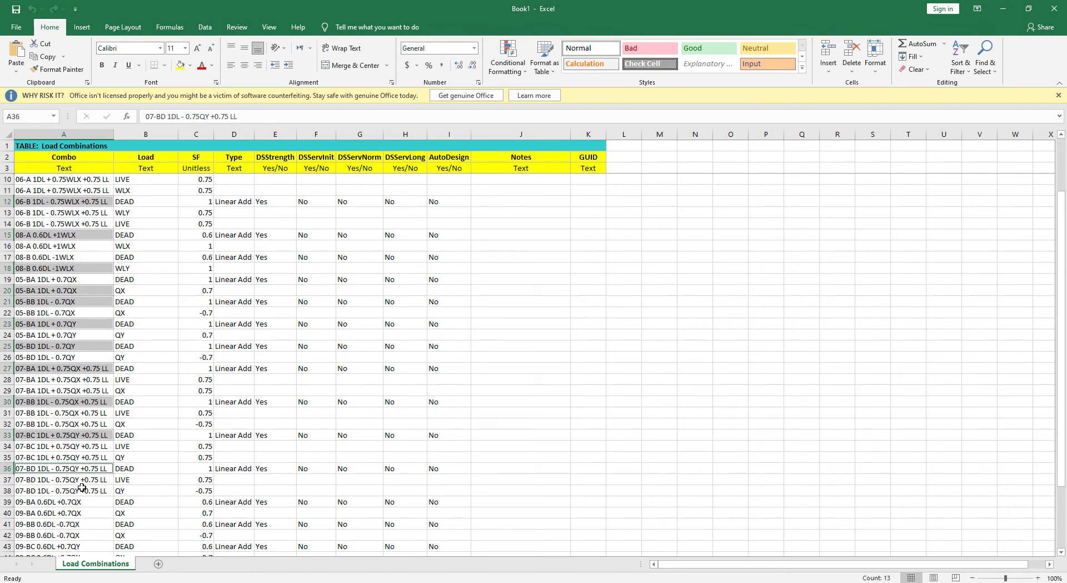
{"action": "scroll", "scroll_direction": "down", "scroll_amount": 3}
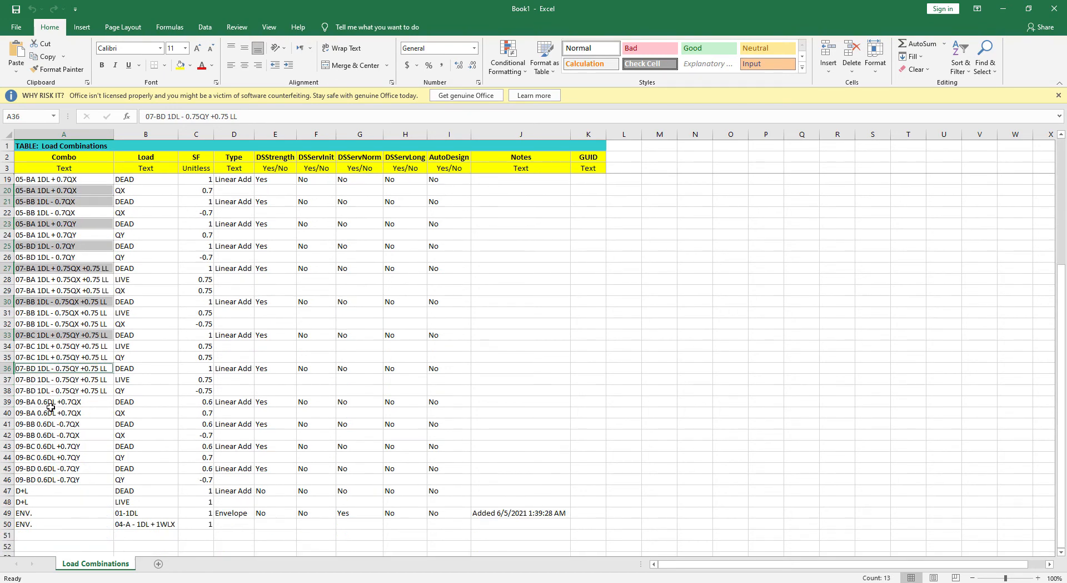
{"action": "left_click", "coordinate": [63, 401]}
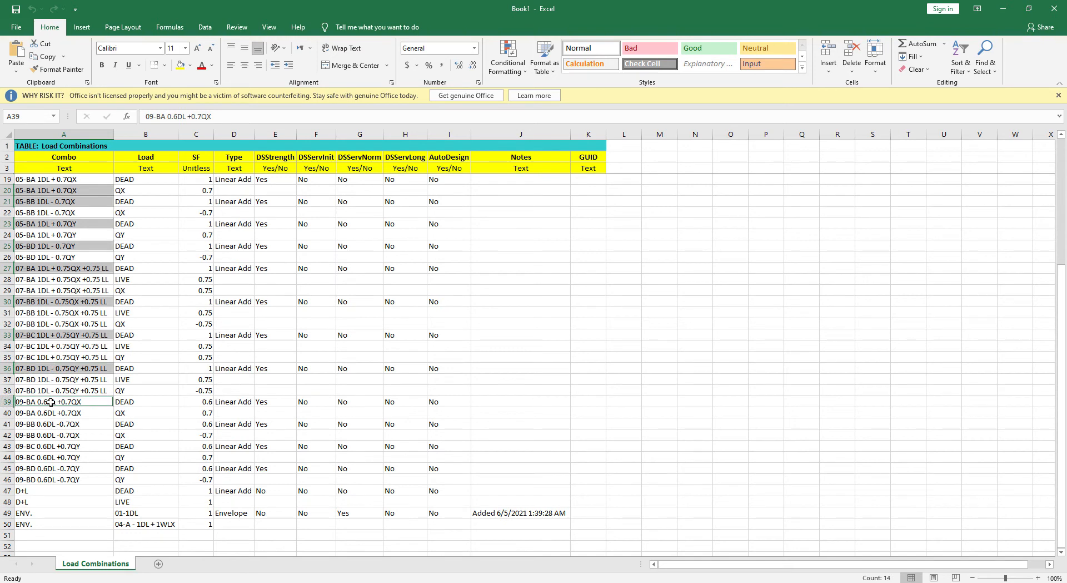
{"action": "left_click", "coordinate": [64, 424]}
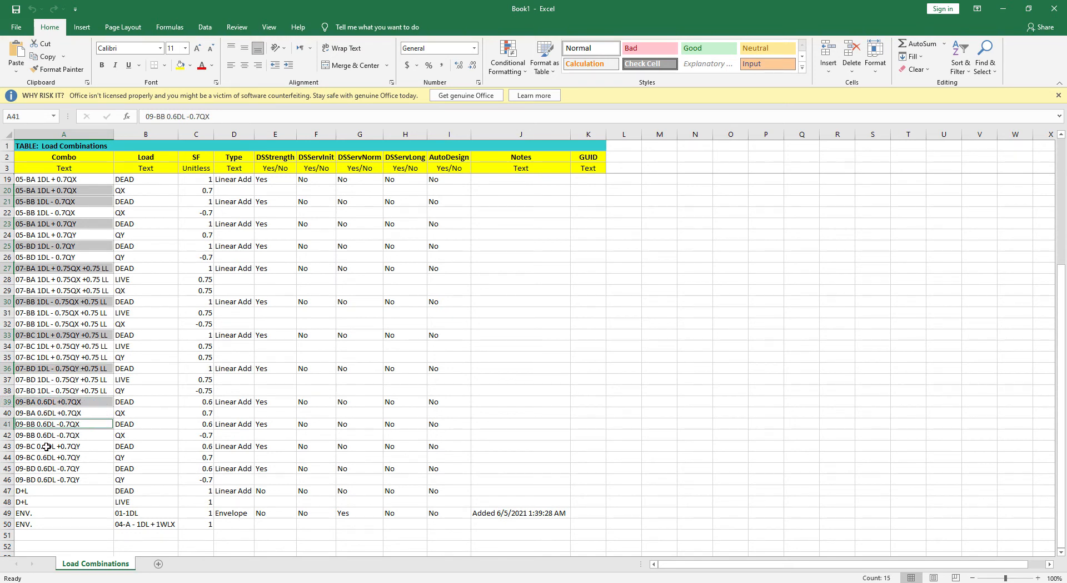
{"action": "left_click", "coordinate": [63, 468]}
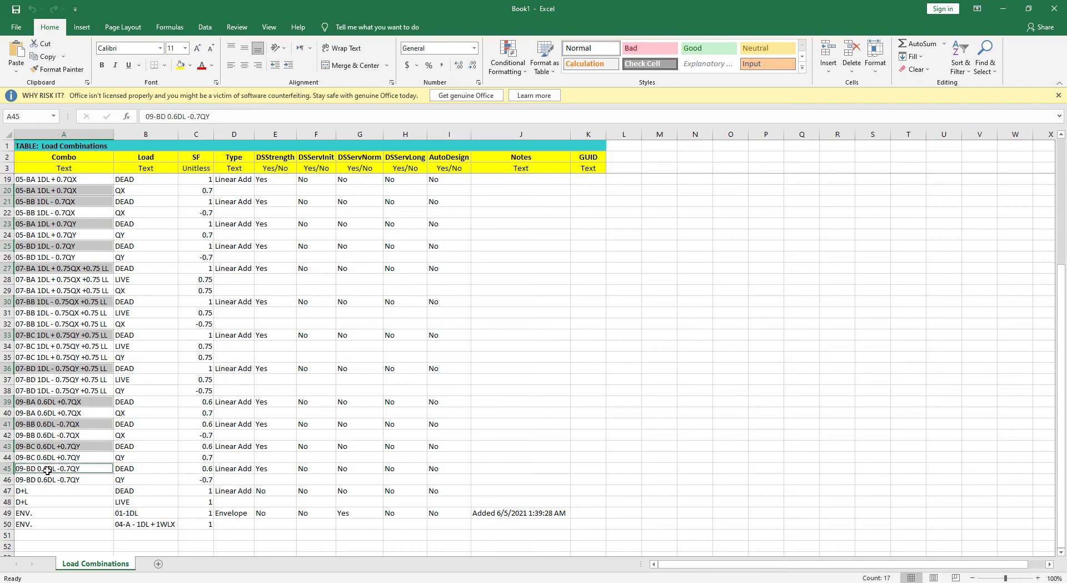
{"action": "mouse_move", "coordinate": [163, 407]}
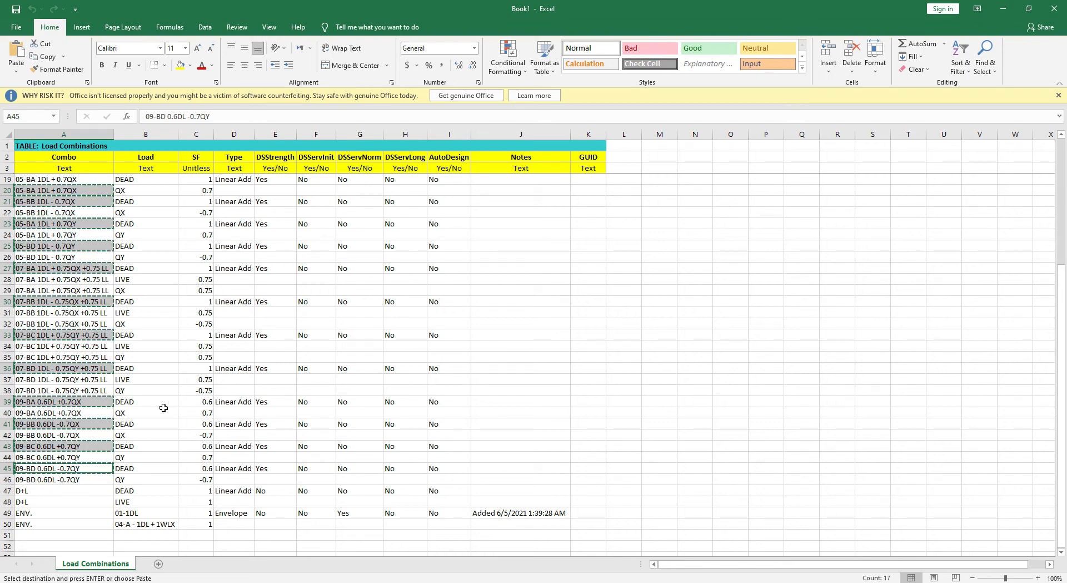
Paste the combination names into column B and fill ENV. down column A beside them
{"action": "scroll", "scroll_direction": "down", "scroll_amount": 3}
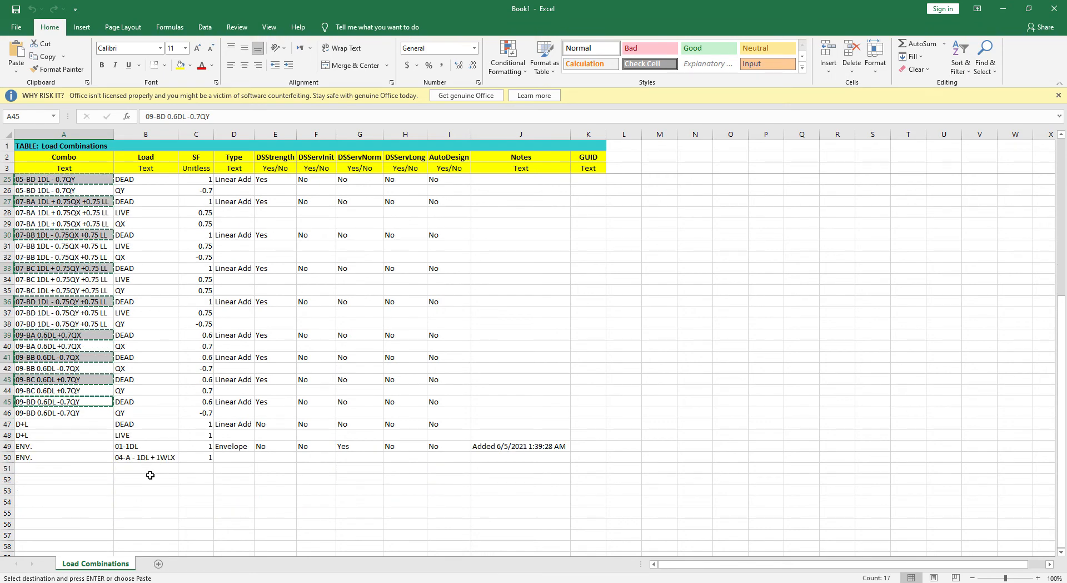
{"action": "mouse_move", "coordinate": [159, 473]}
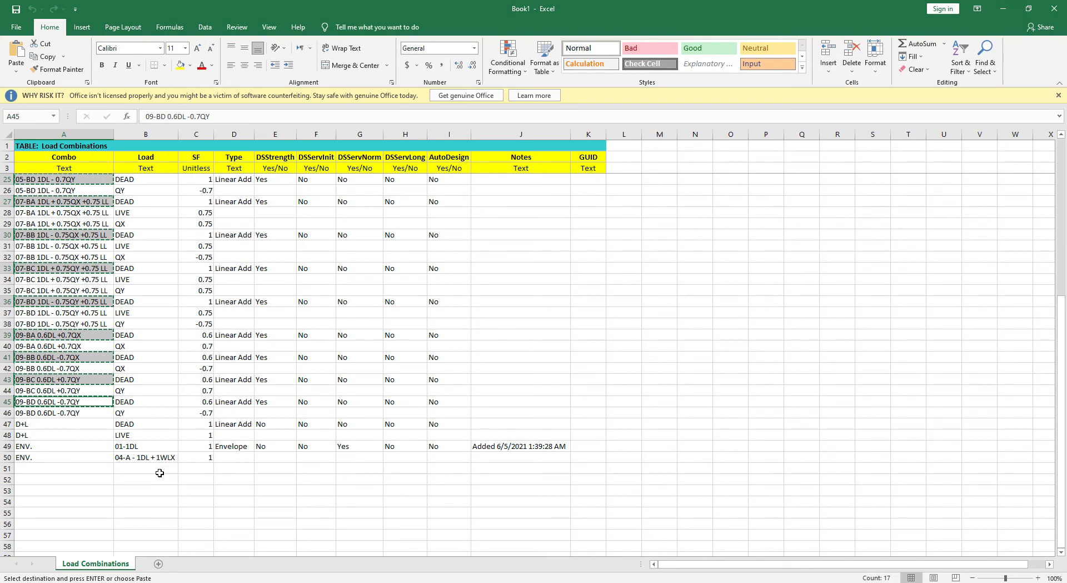
{"action": "left_click", "coordinate": [145, 468]}
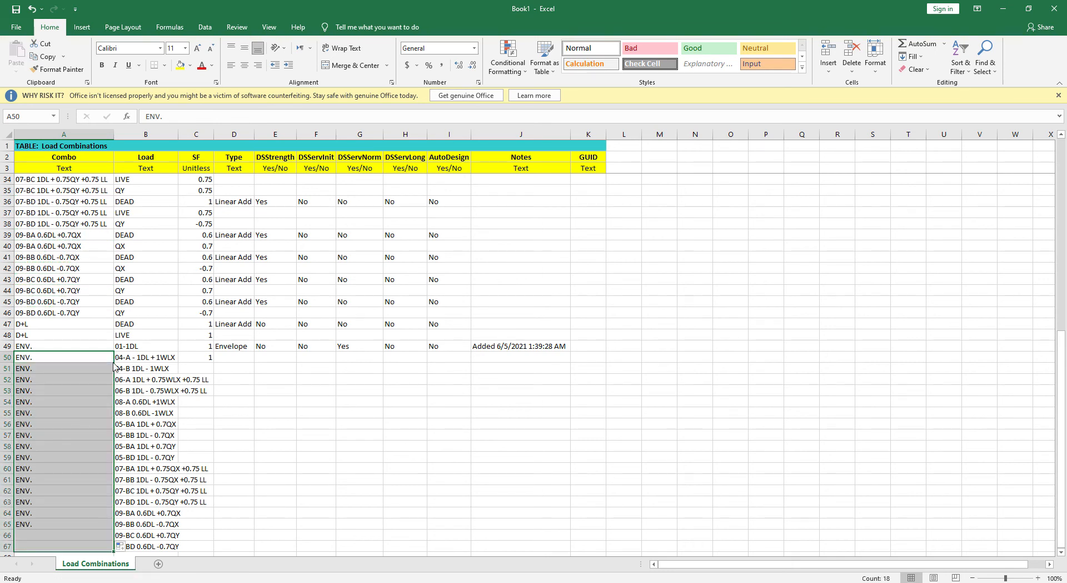
{"action": "left_click", "coordinate": [200, 357]}
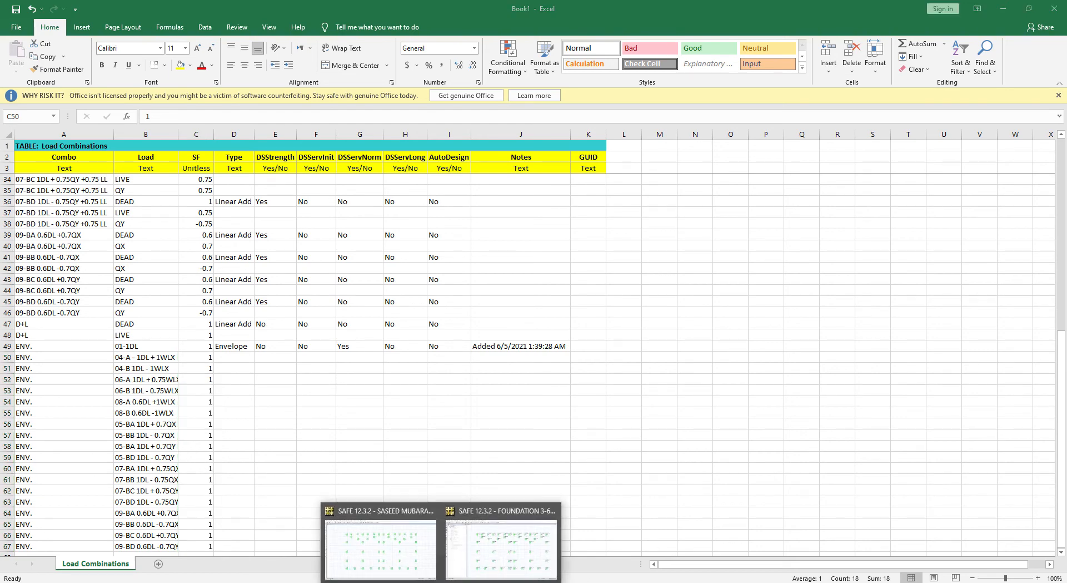
Back in SAFE, import the edited table from Excel, apply it, and close the editor
{"action": "left_click", "coordinate": [500, 541]}
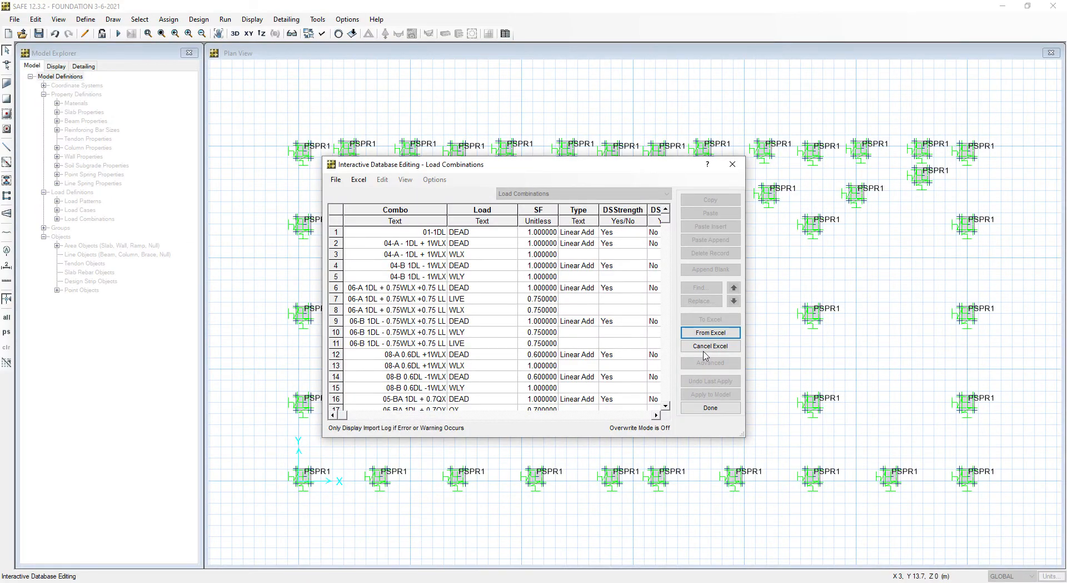
{"action": "mouse_move", "coordinate": [710, 333]}
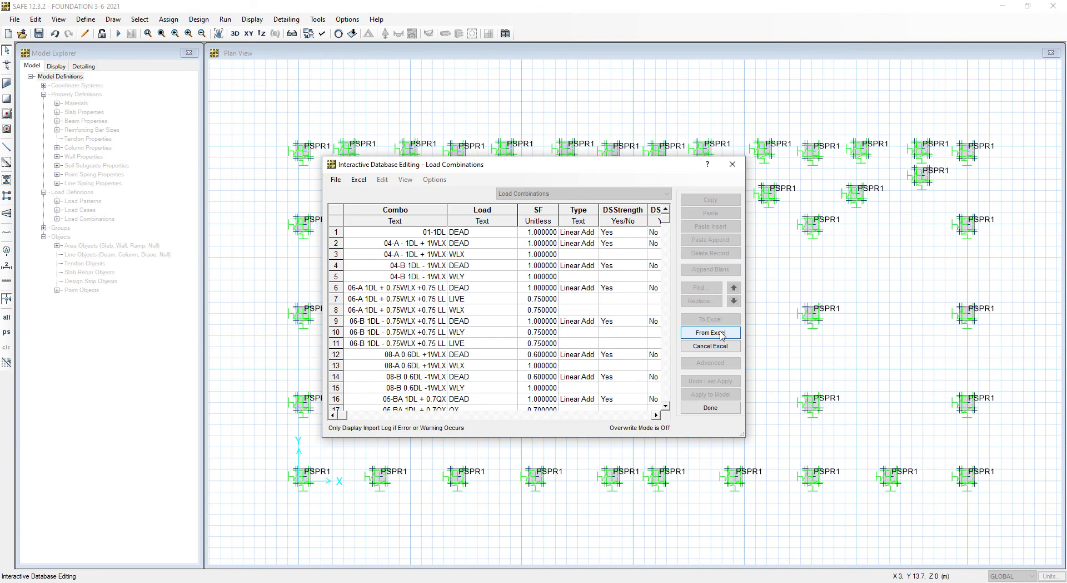
{"action": "left_click", "coordinate": [709, 332]}
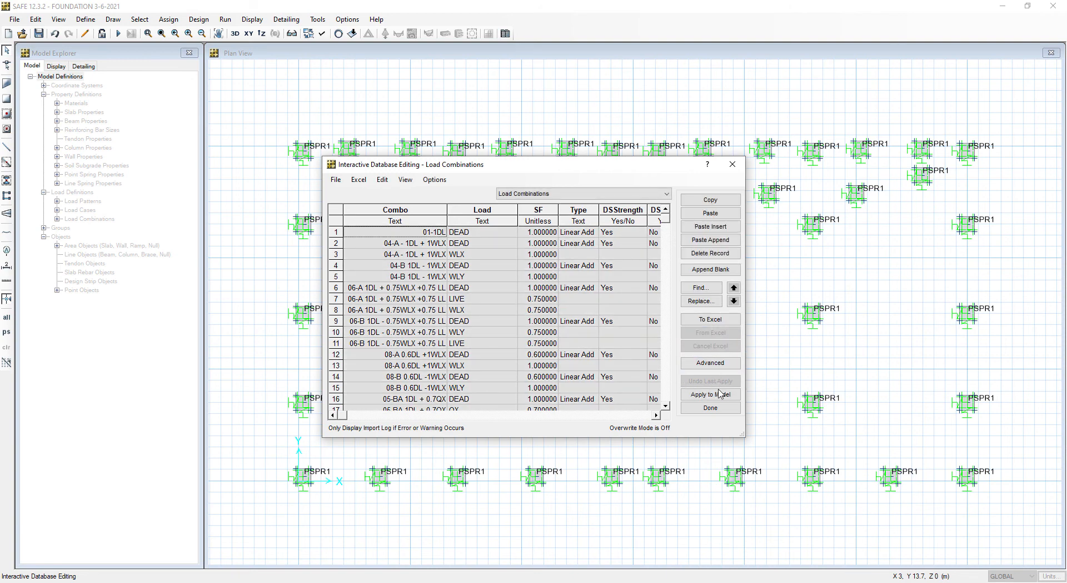
{"action": "left_click", "coordinate": [709, 394]}
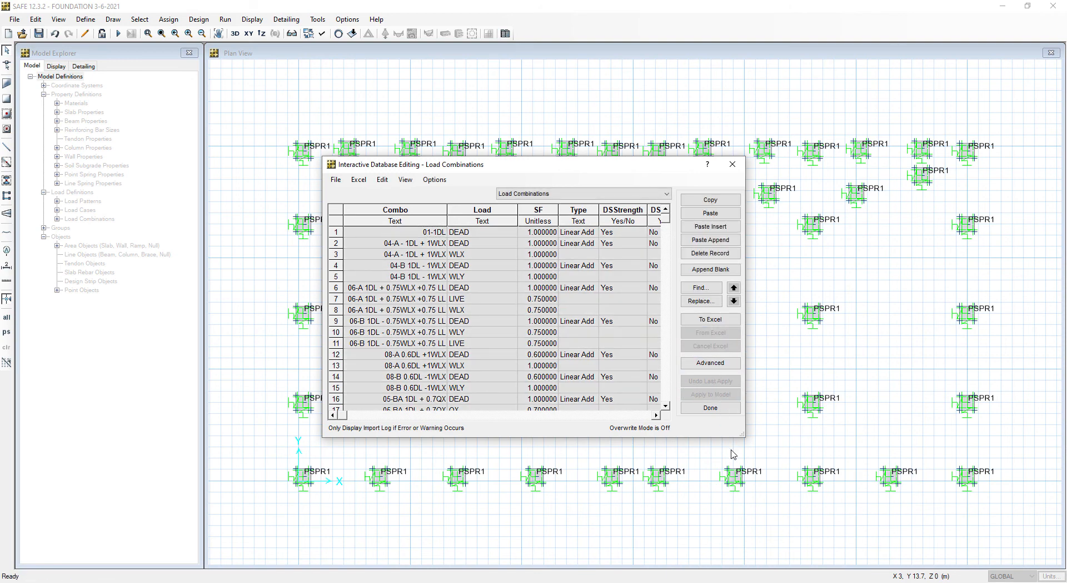
{"action": "left_click", "coordinate": [709, 407]}
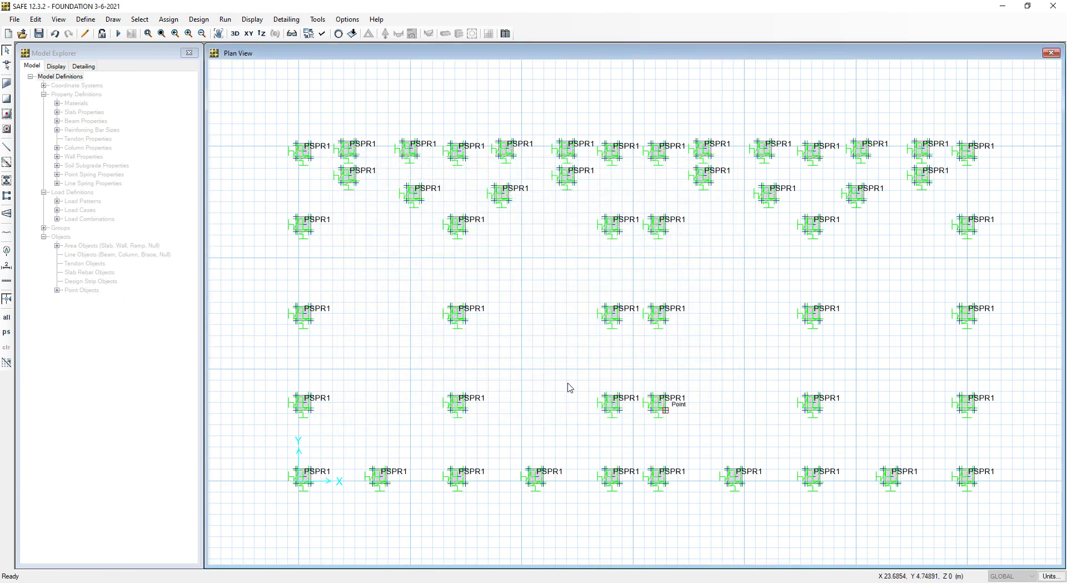
Open Define > Load Combinations and scroll the ENV. load list to check all factors are 1
{"action": "left_click", "coordinate": [85, 19]}
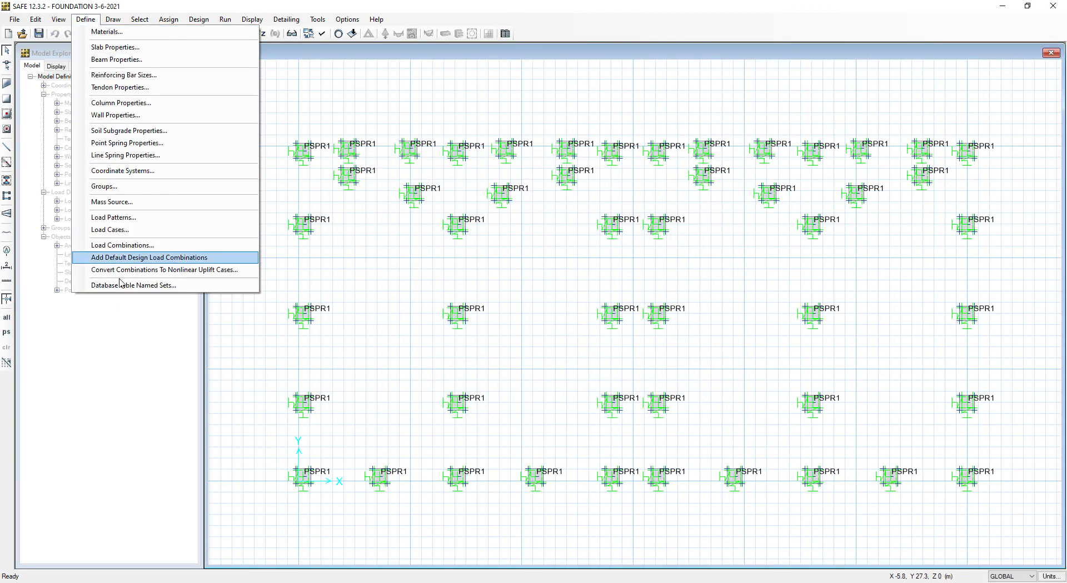
{"action": "left_click", "coordinate": [121, 244]}
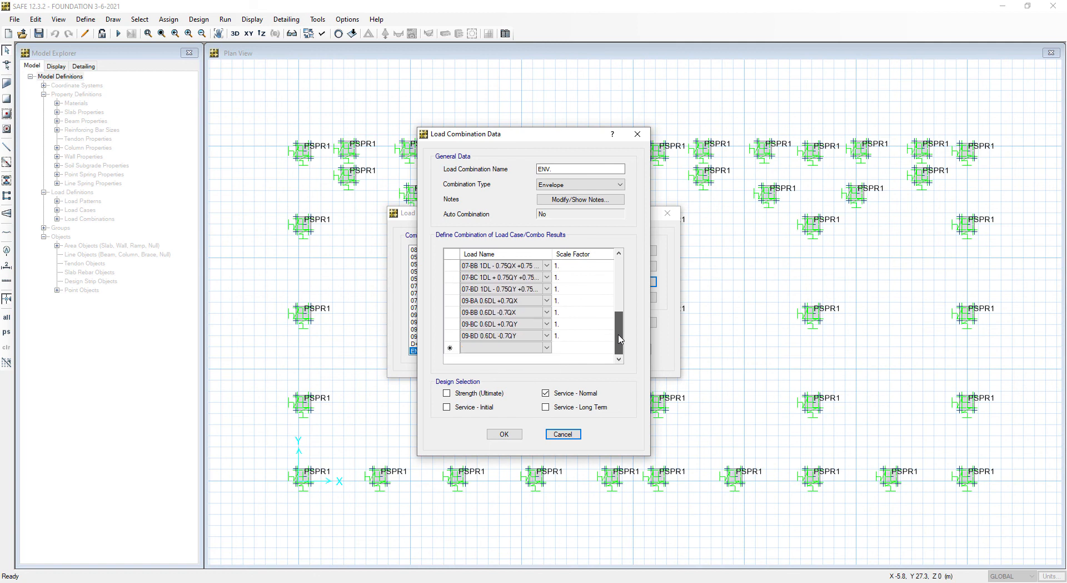
{"action": "scroll", "scroll_direction": "up", "scroll_amount": 3}
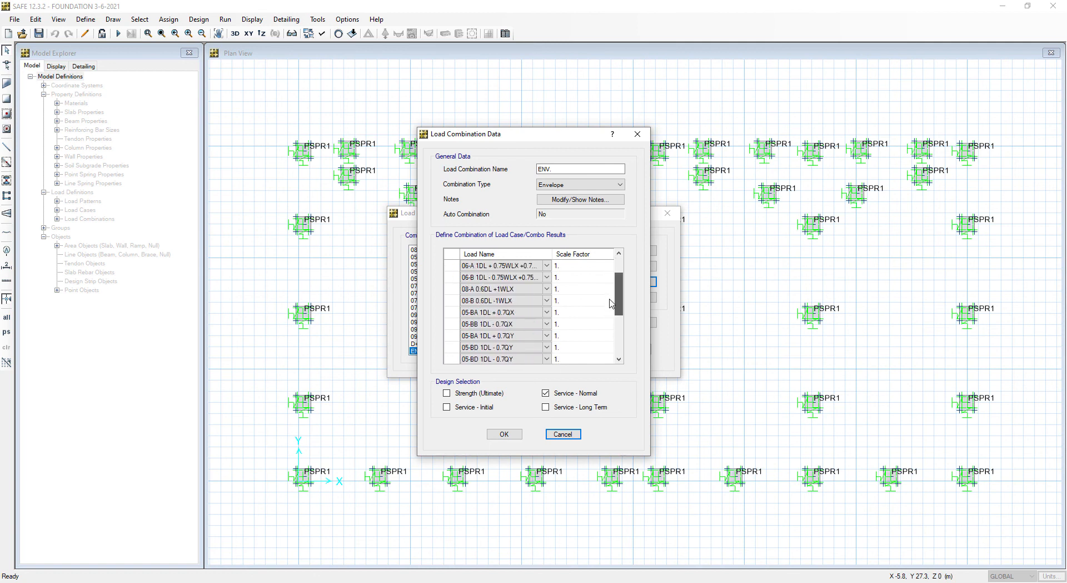
{"action": "scroll", "scroll_direction": "up", "scroll_amount": 3}
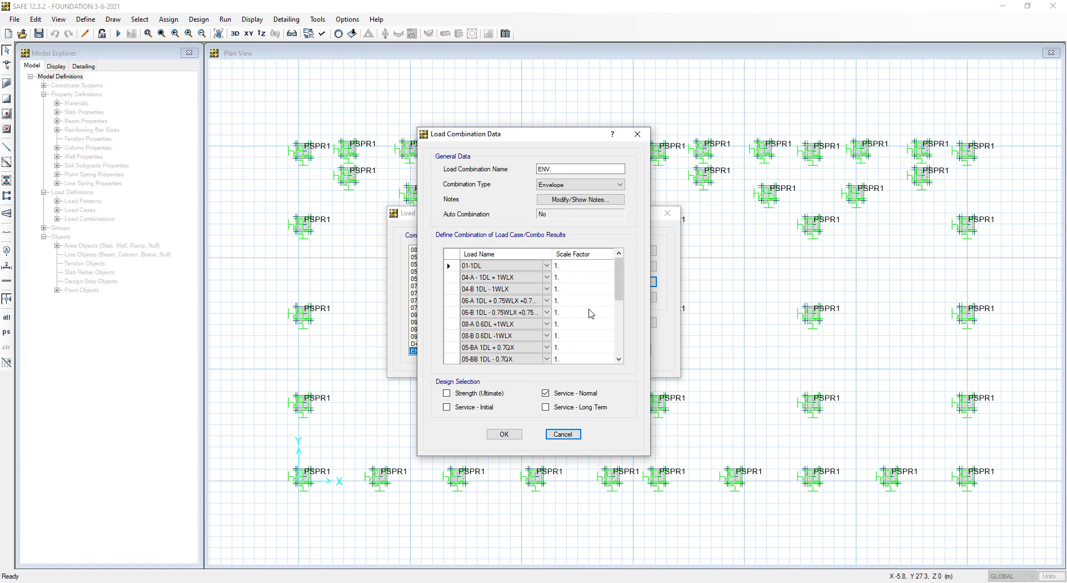
{"action": "mouse_move", "coordinate": [573, 390]}
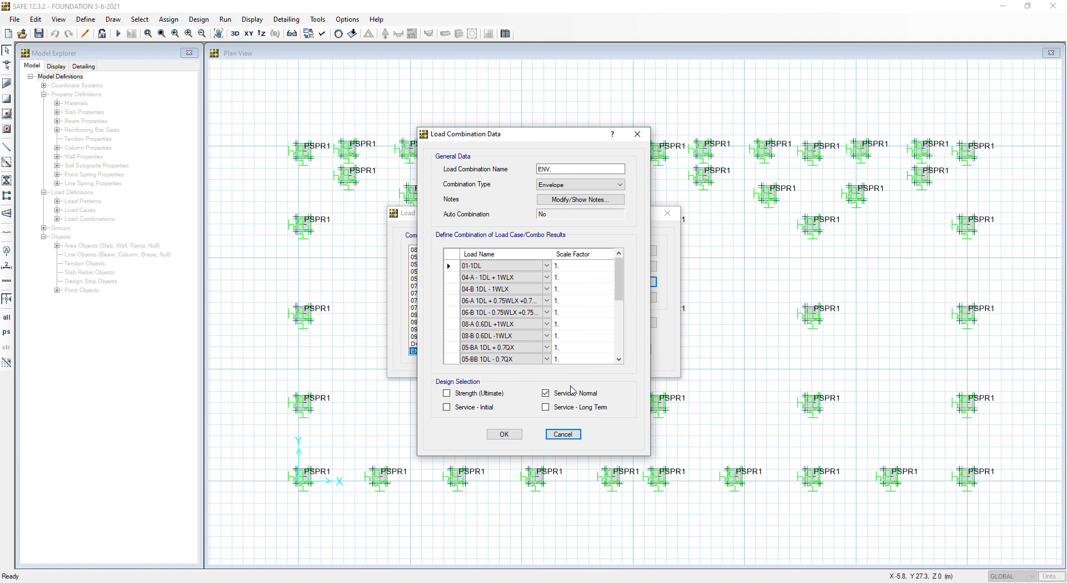